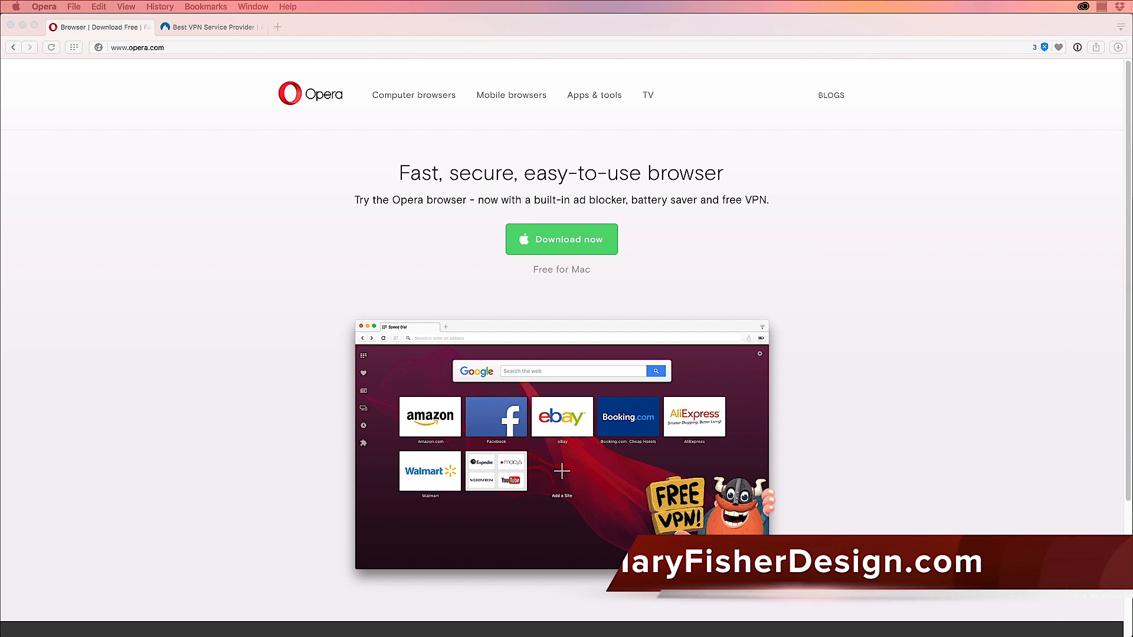
mouse_move(821, 318)
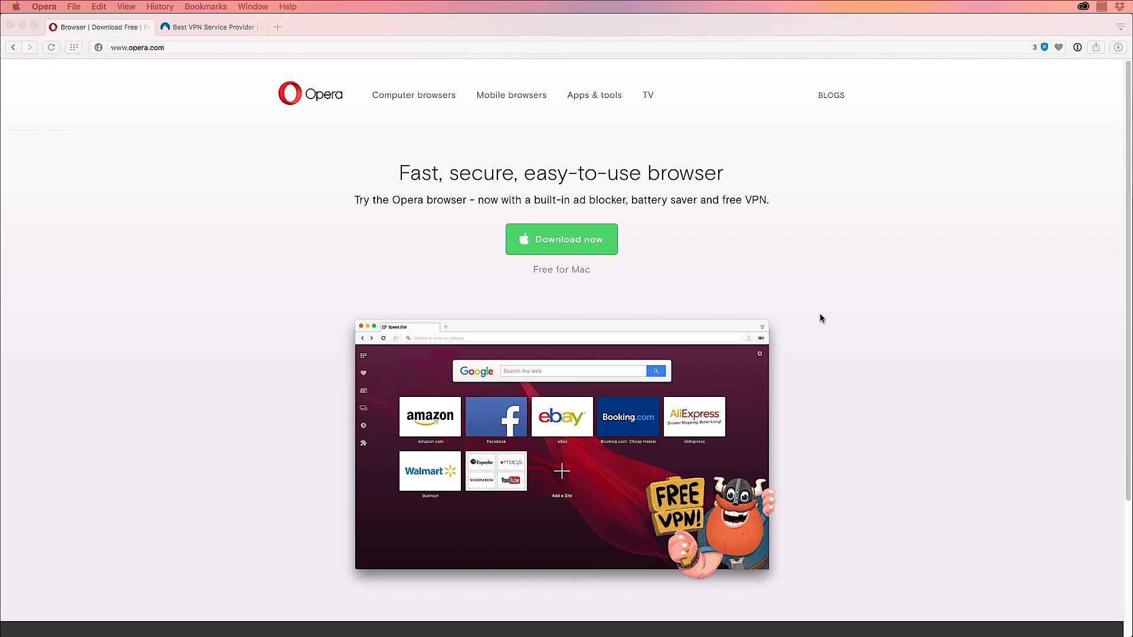
Step: Search Google for 'web design near me' in a new tab and scroll the results
left_click(277, 26)
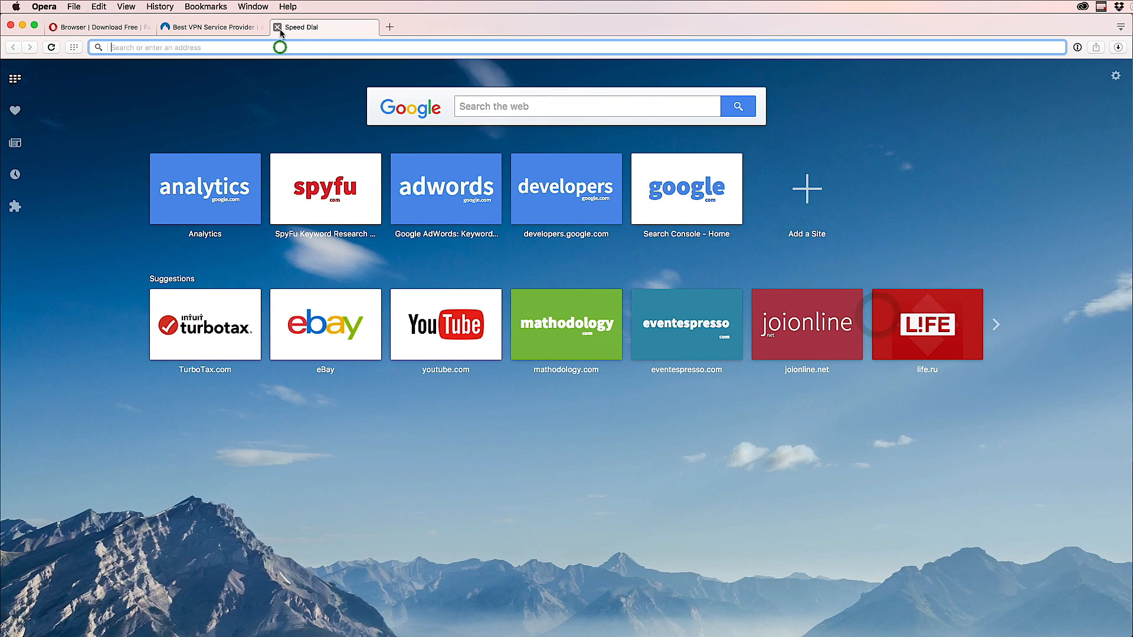
mouse_move(278, 28)
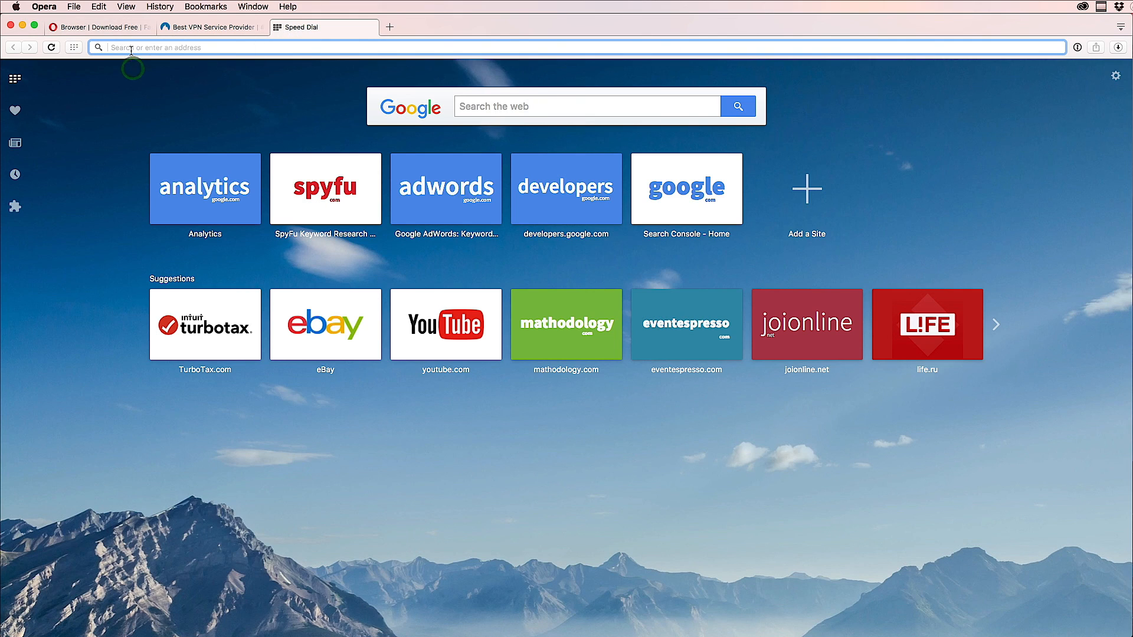
type("web design near me")
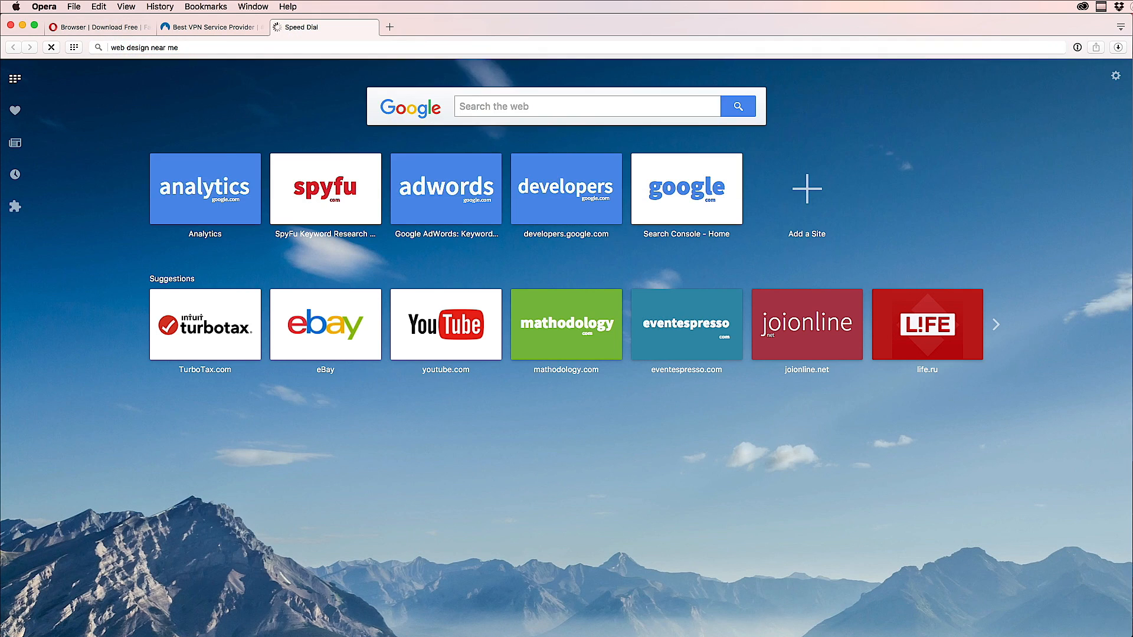
key("Return")
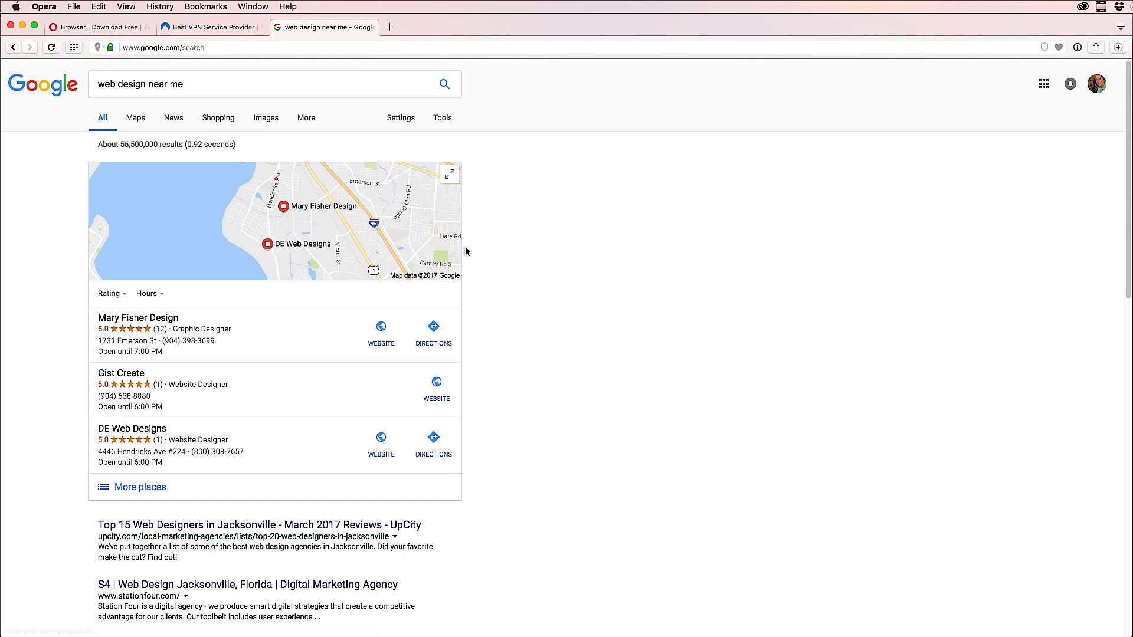
mouse_move(702, 297)
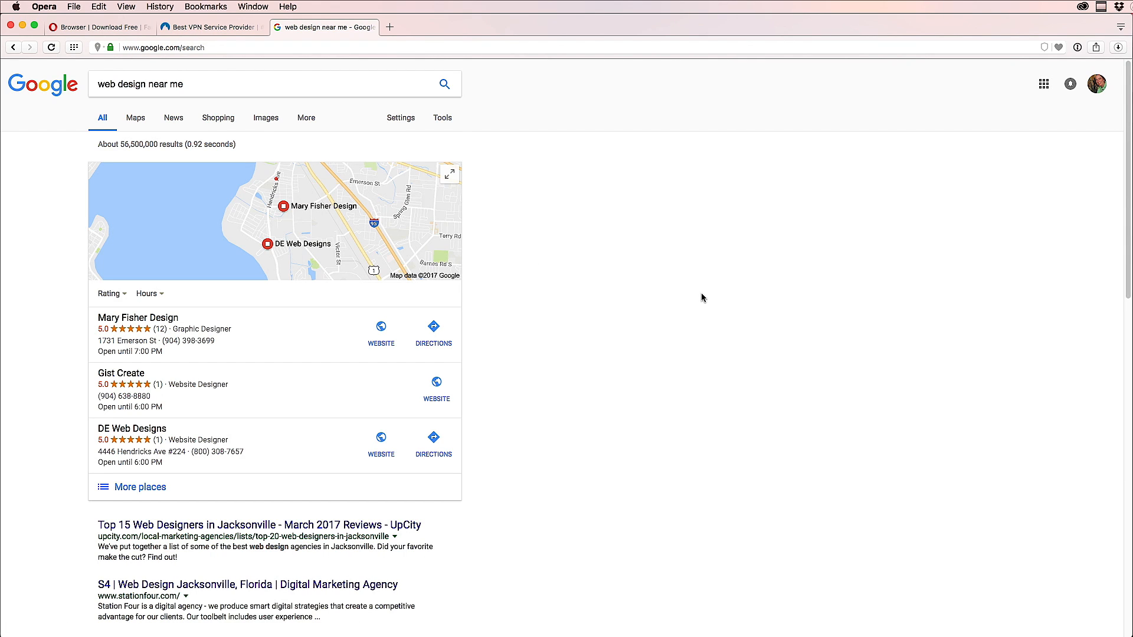
mouse_move(524, 257)
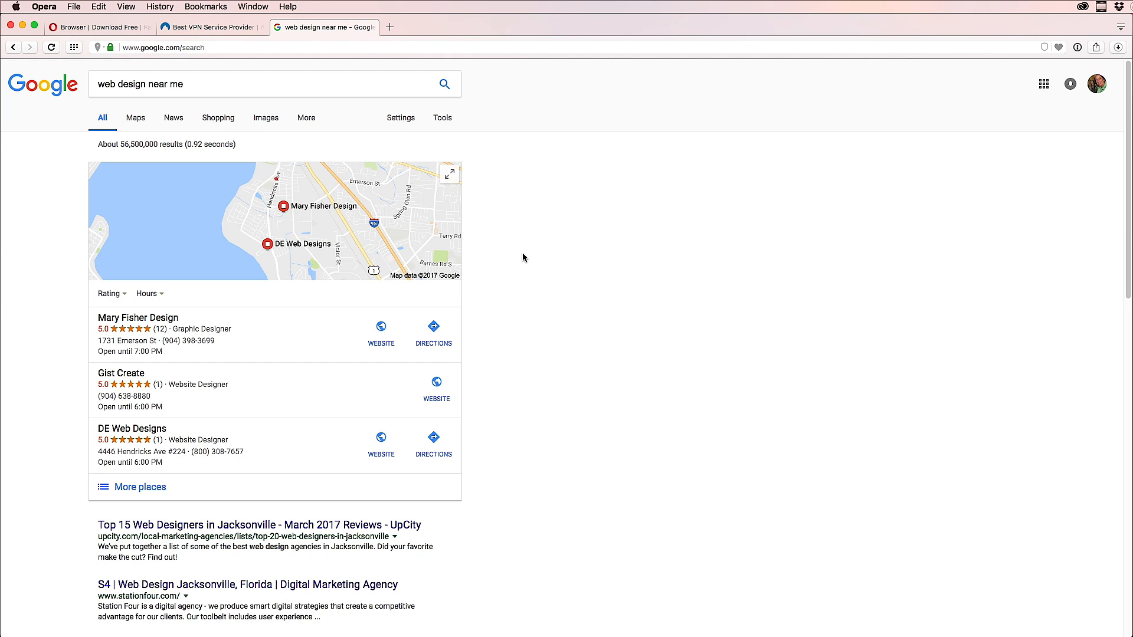
mouse_move(1089, 303)
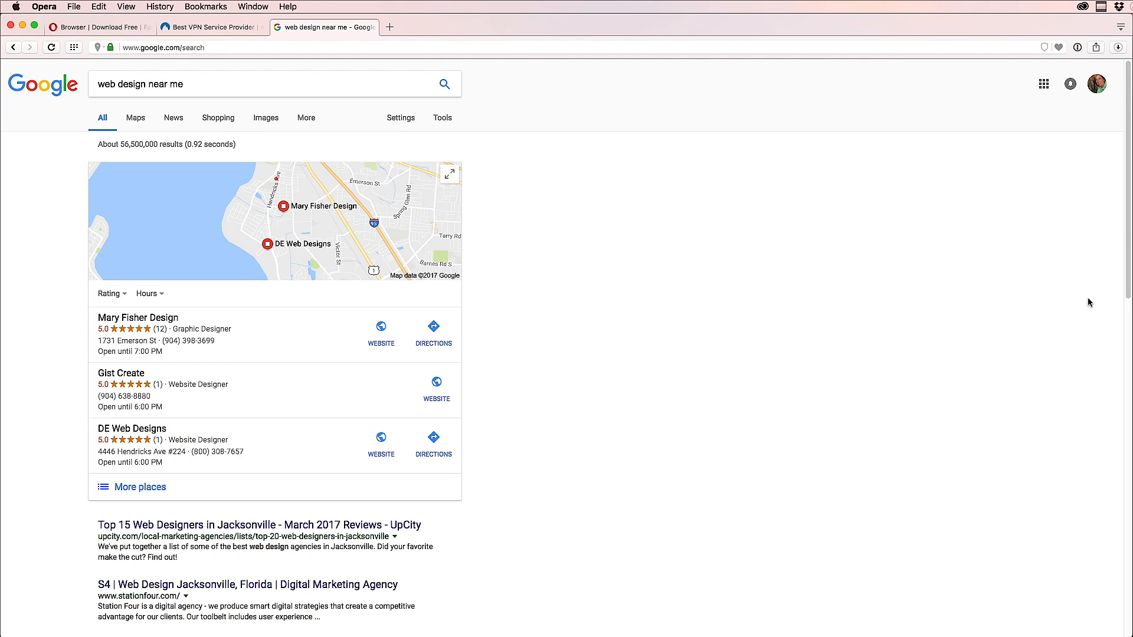
scroll("down", 3)
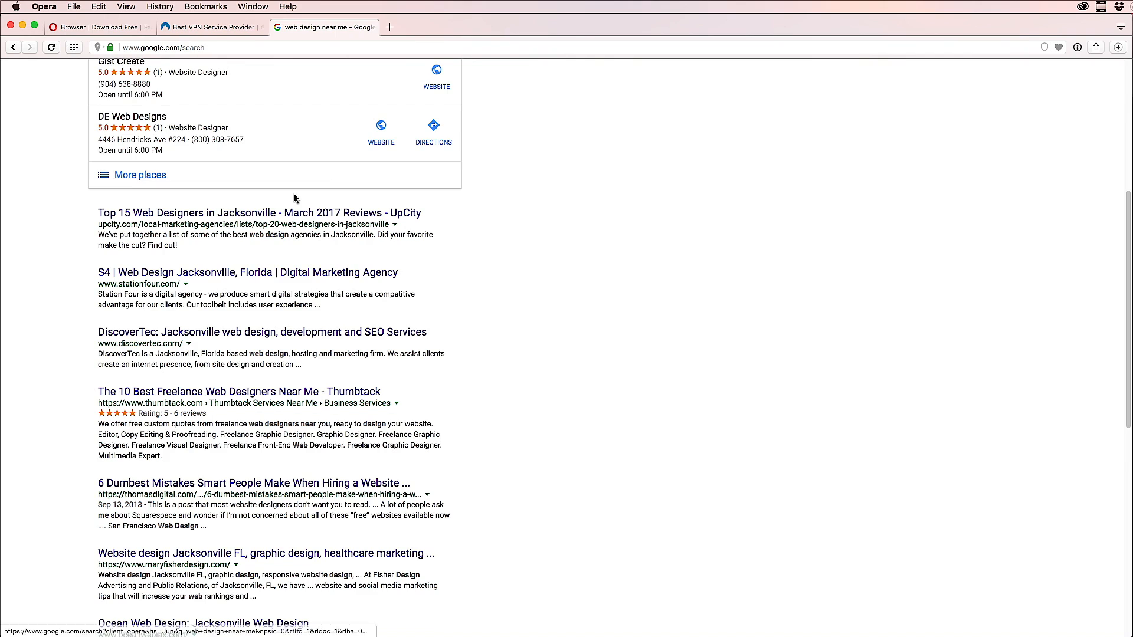
scroll("down", 3)
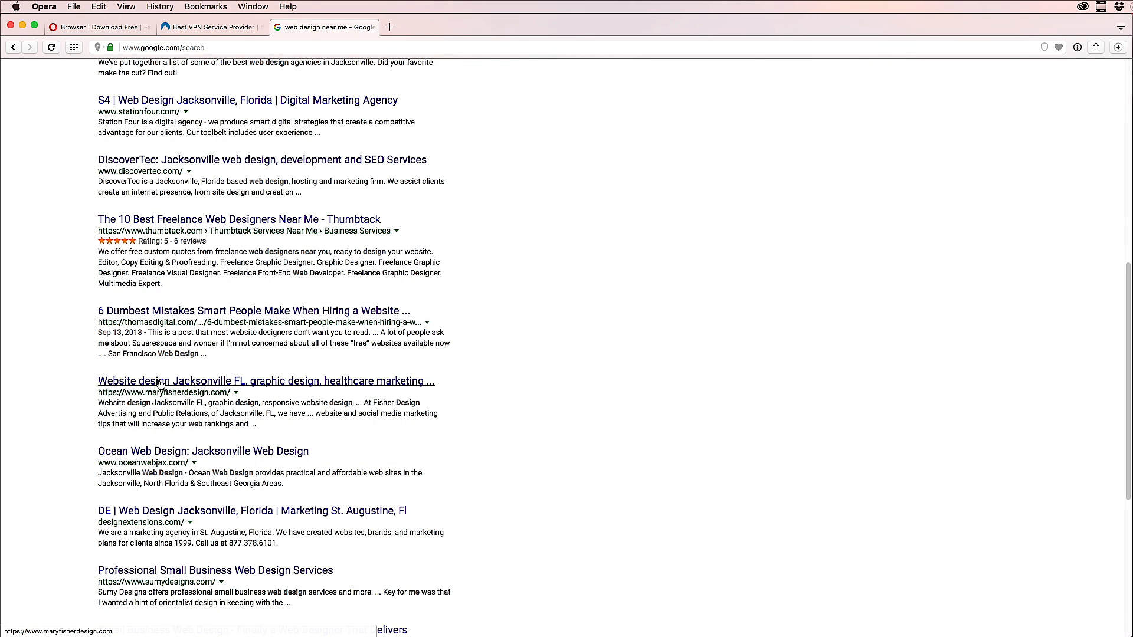
scroll("up", 3)
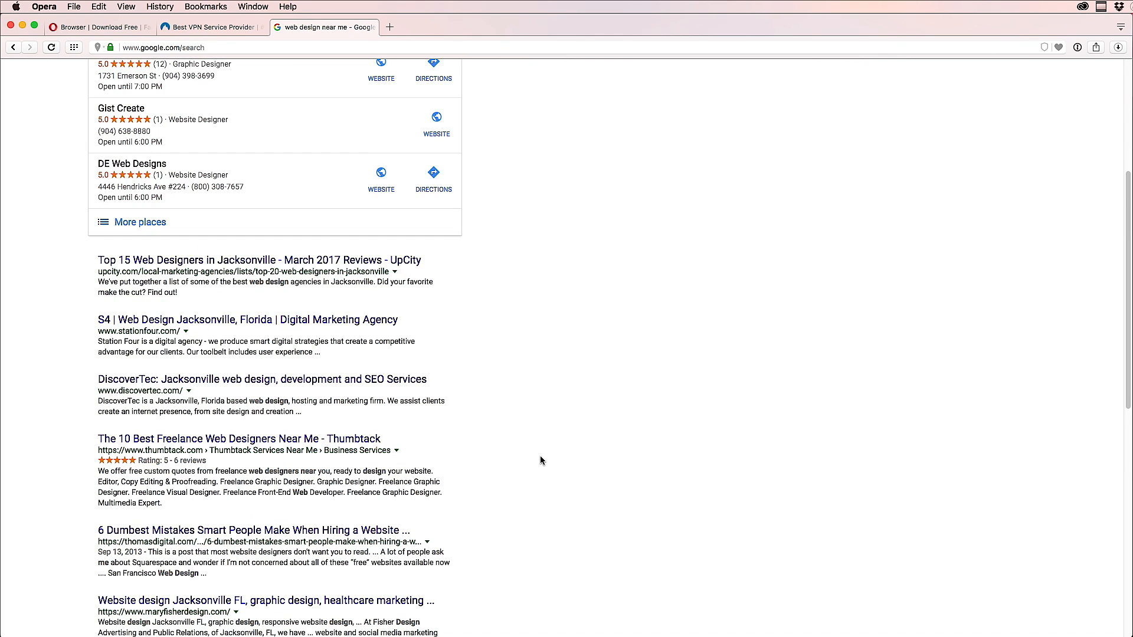
scroll("down", 3)
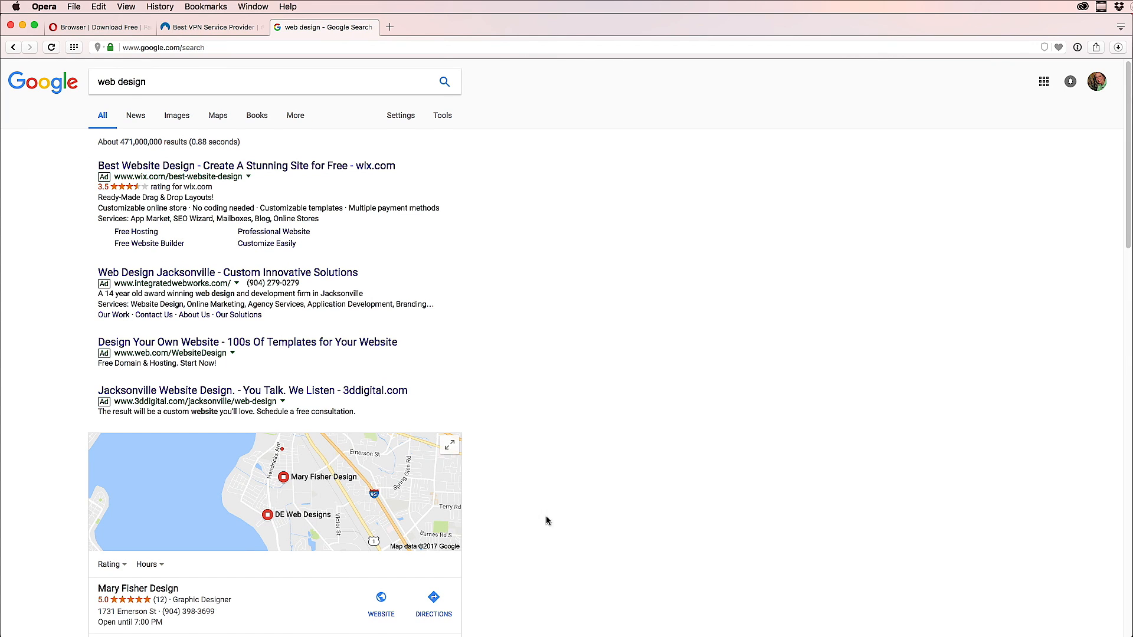
mouse_move(362, 484)
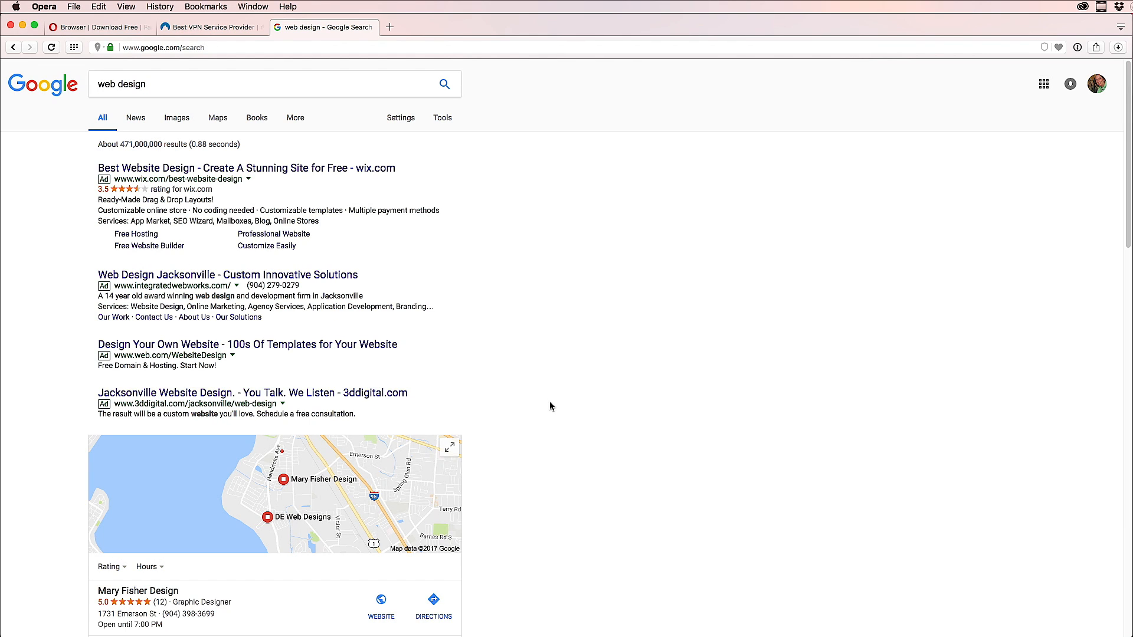
mouse_move(1099, 101)
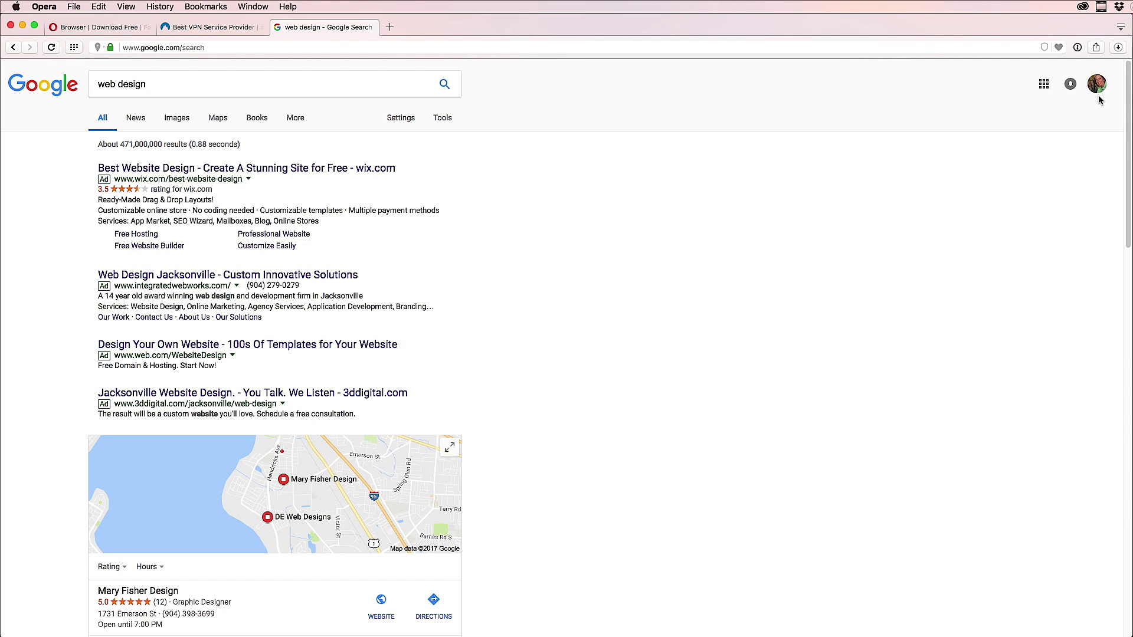
Step: Sign out of Google, review the 'web design near me' results, and return to the Opera tab
left_click(1099, 83)
type(" near me")
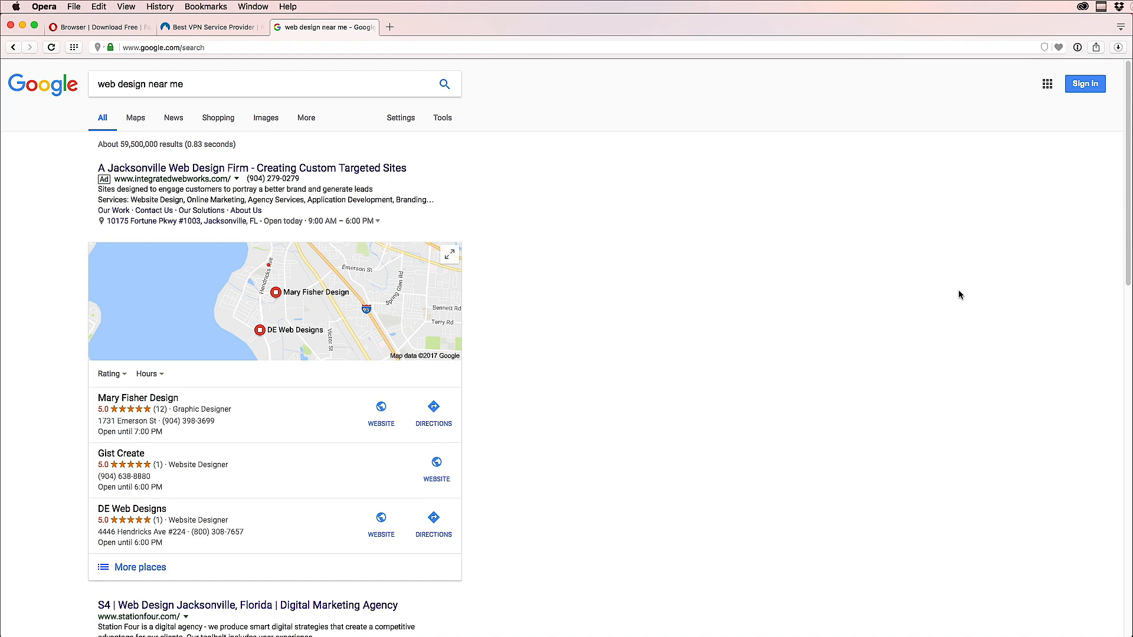
mouse_move(977, 184)
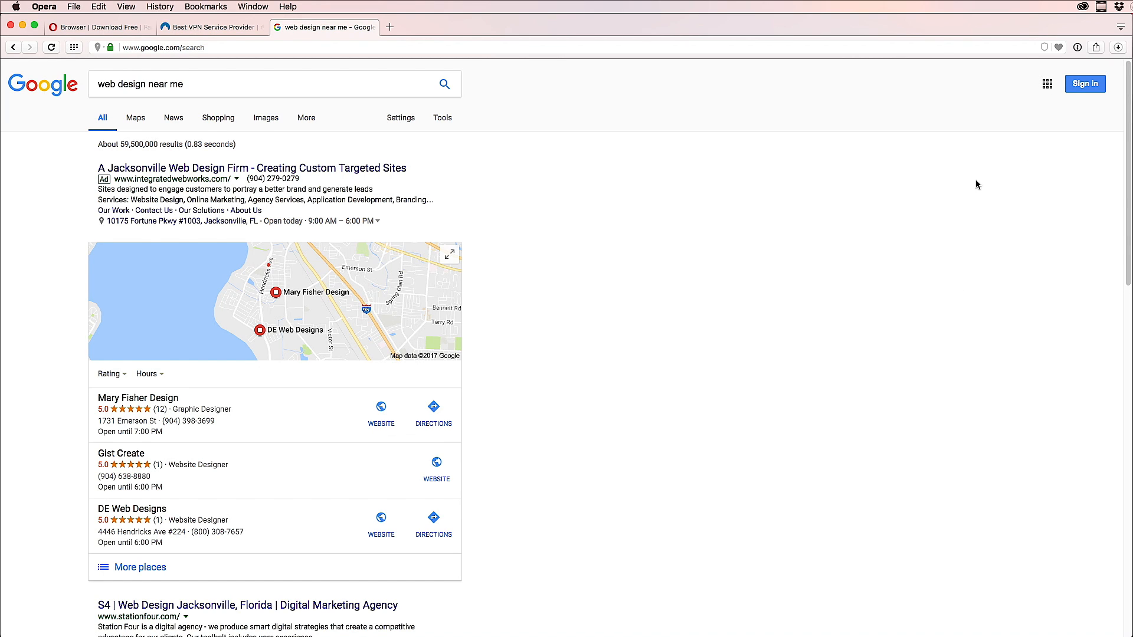
scroll("down", 3)
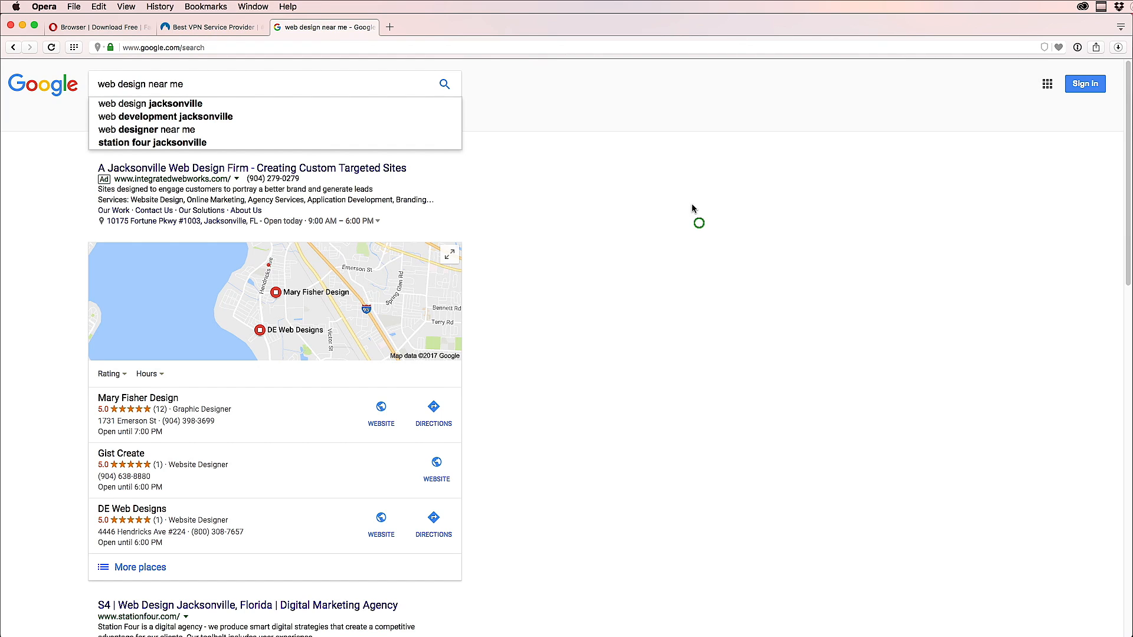
mouse_move(526, 134)
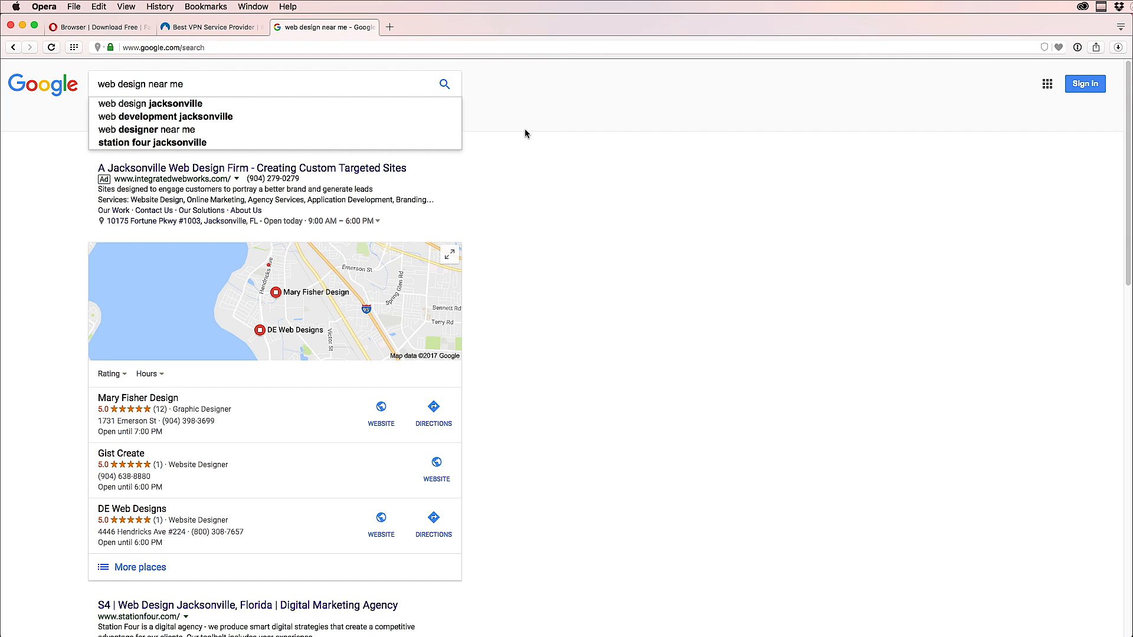
mouse_move(377, 116)
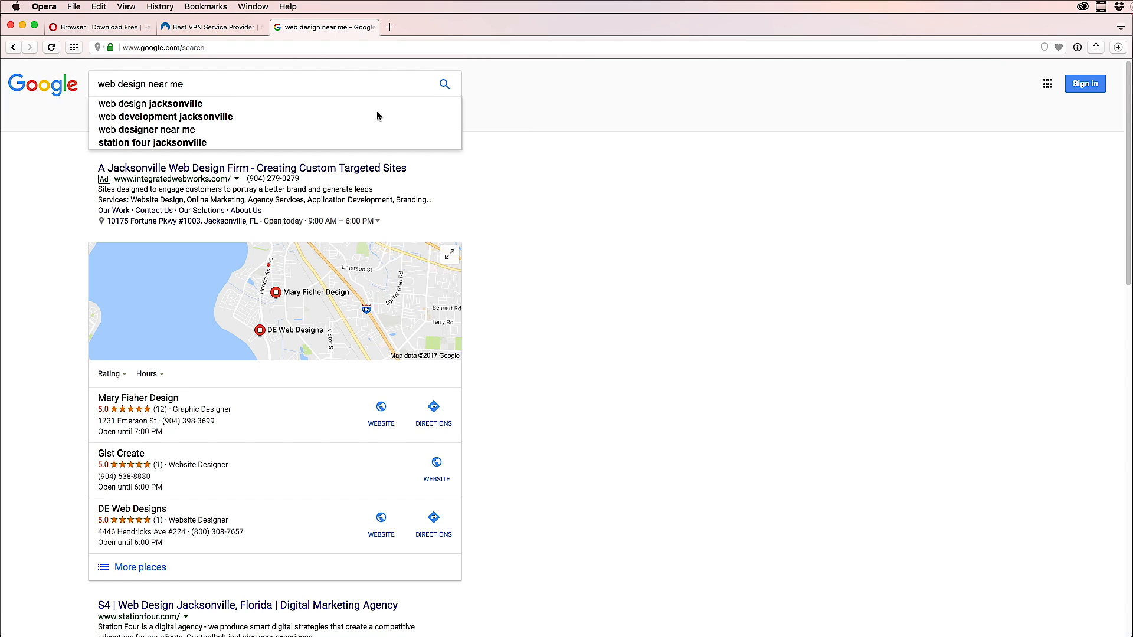
left_click(99, 27)
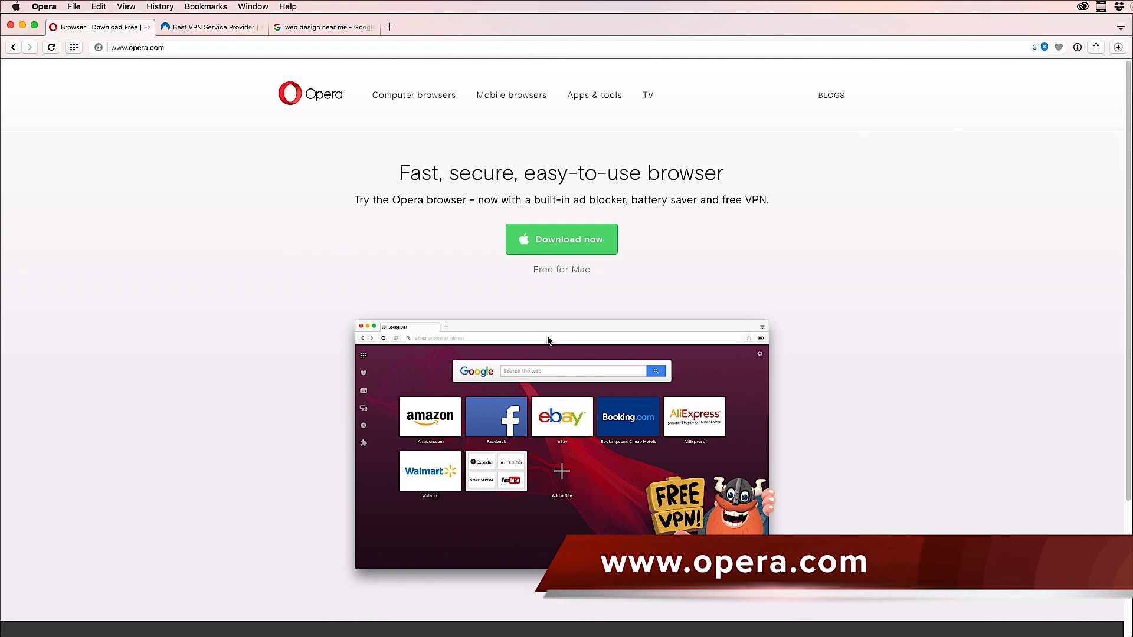
Step: Scroll the opera.com download page that highlights the free built-in VPN
scroll("down", 3)
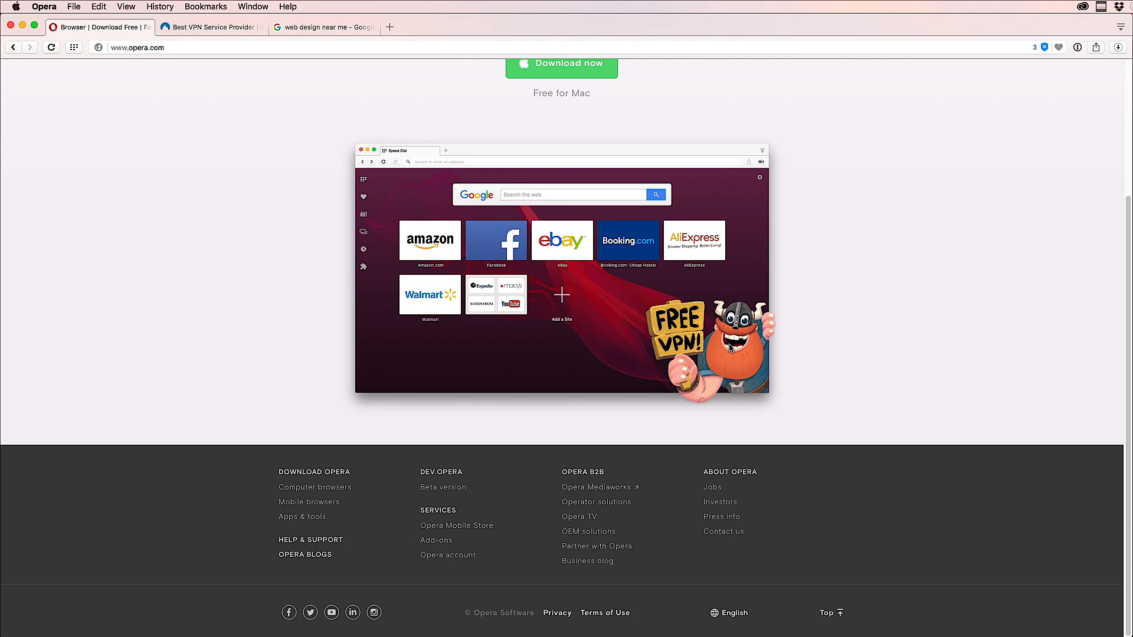
mouse_move(728, 351)
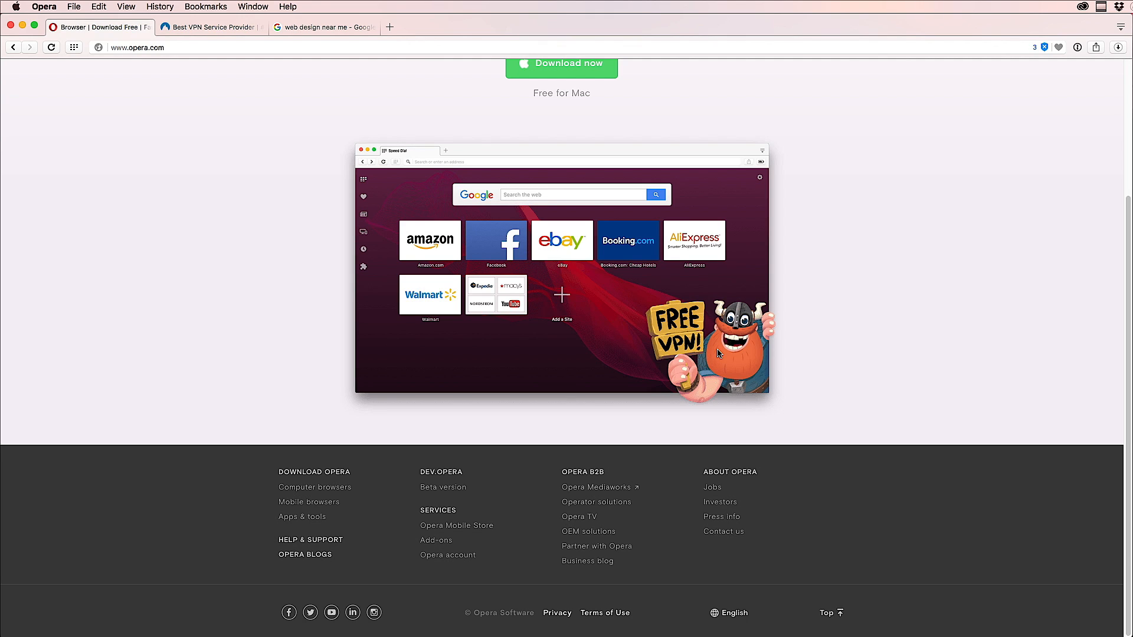
scroll("up", 3)
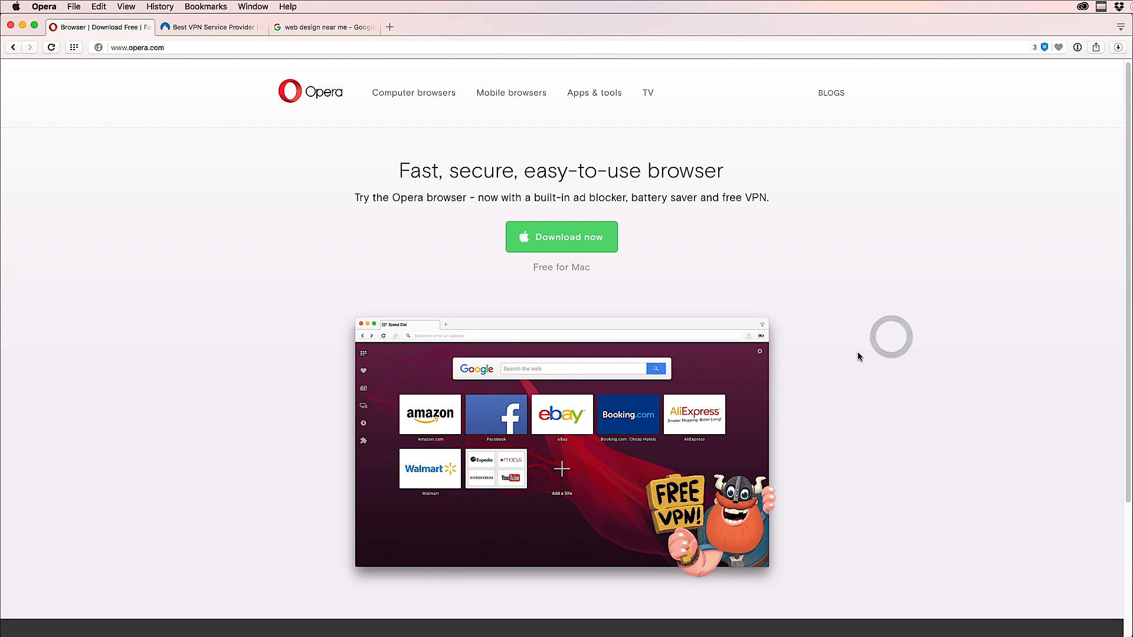
mouse_move(18, 6)
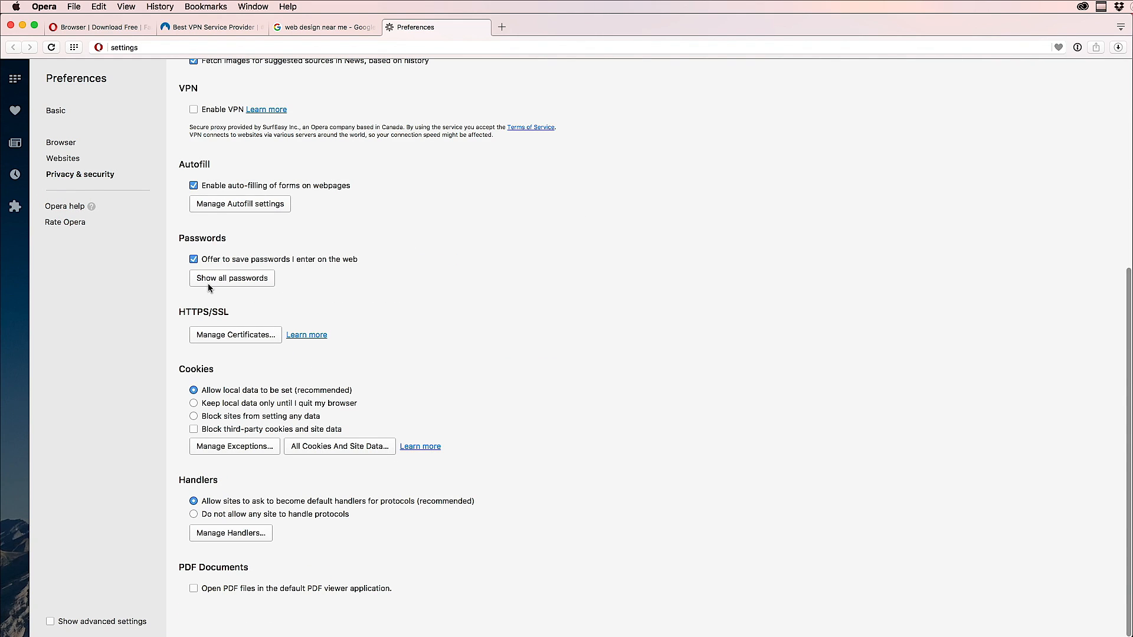
Step: Tick Enable VPN under Privacy & security in Opera's Preferences
scroll("up", 3)
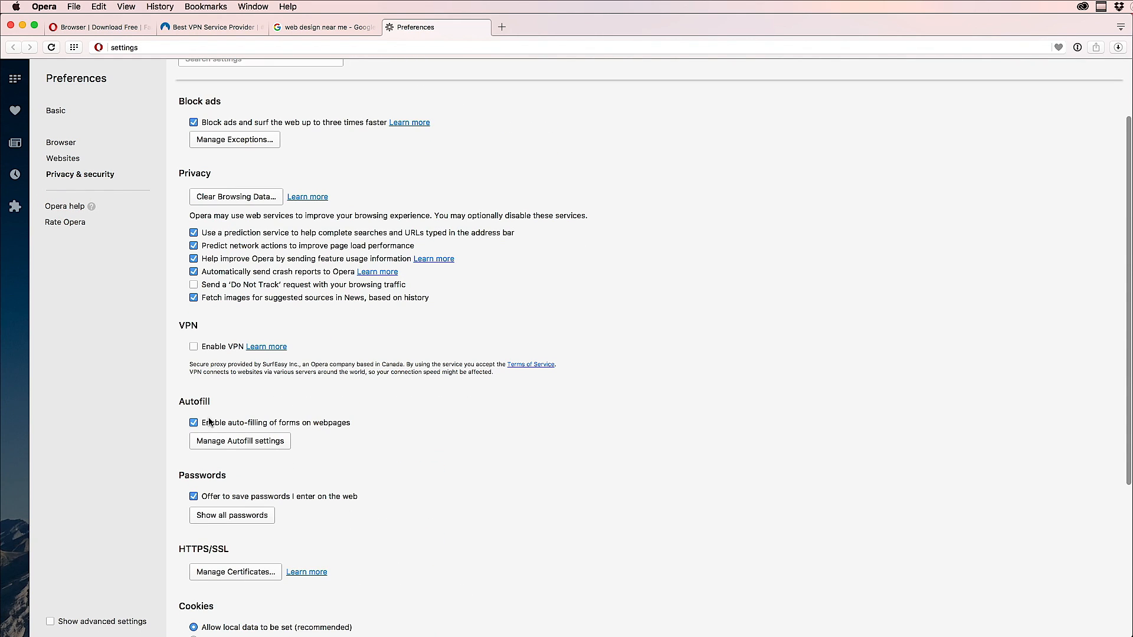
left_click(193, 347)
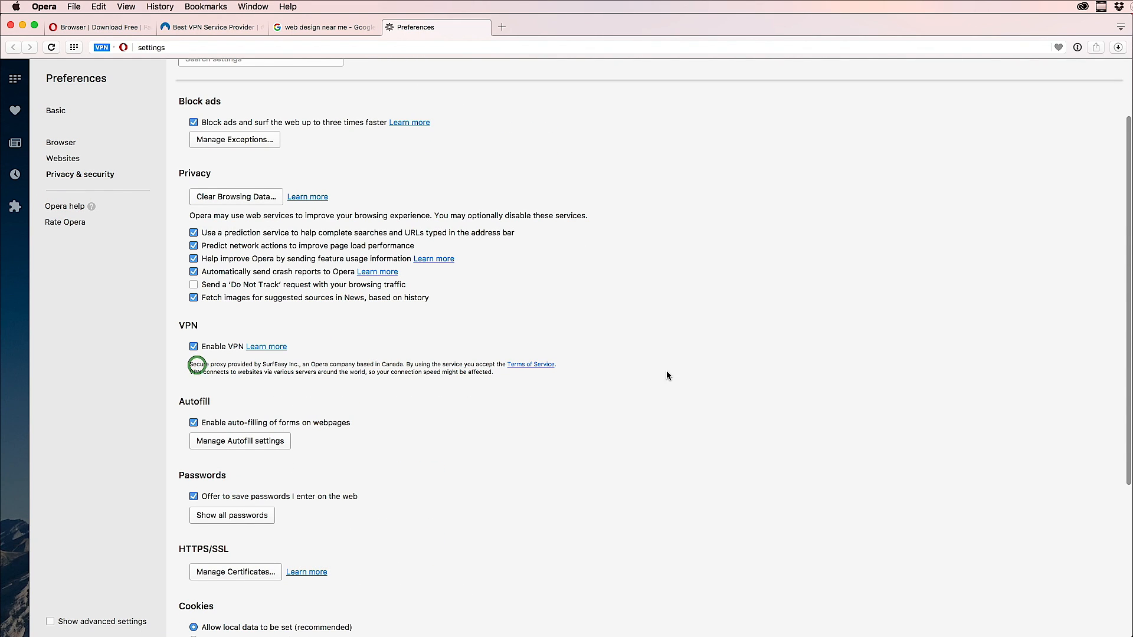
mouse_move(89, 52)
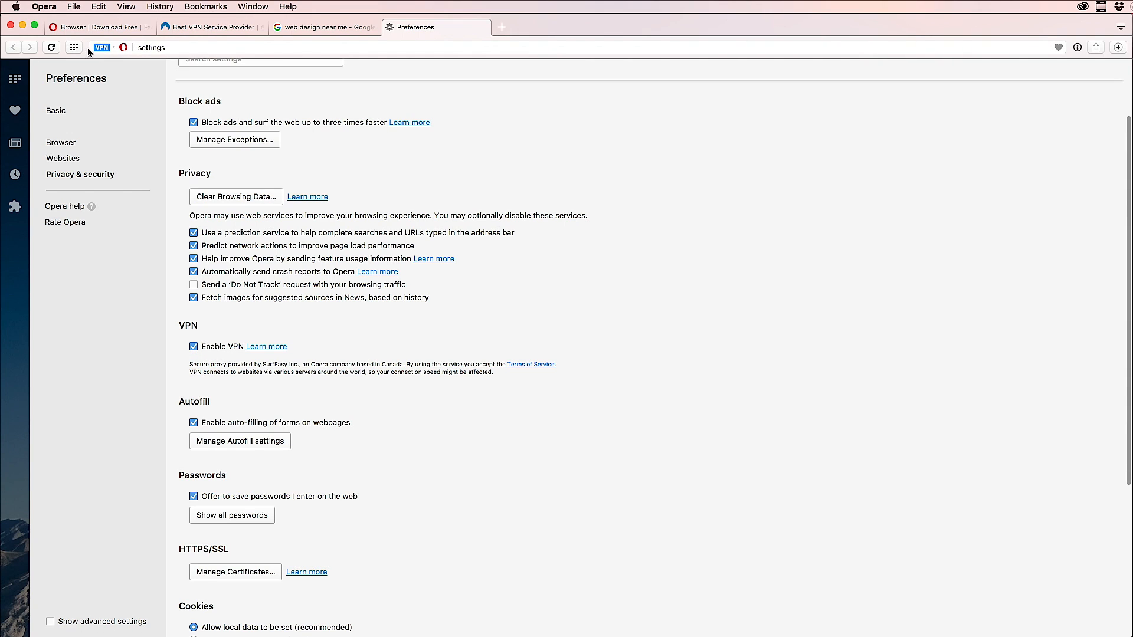
mouse_move(94, 26)
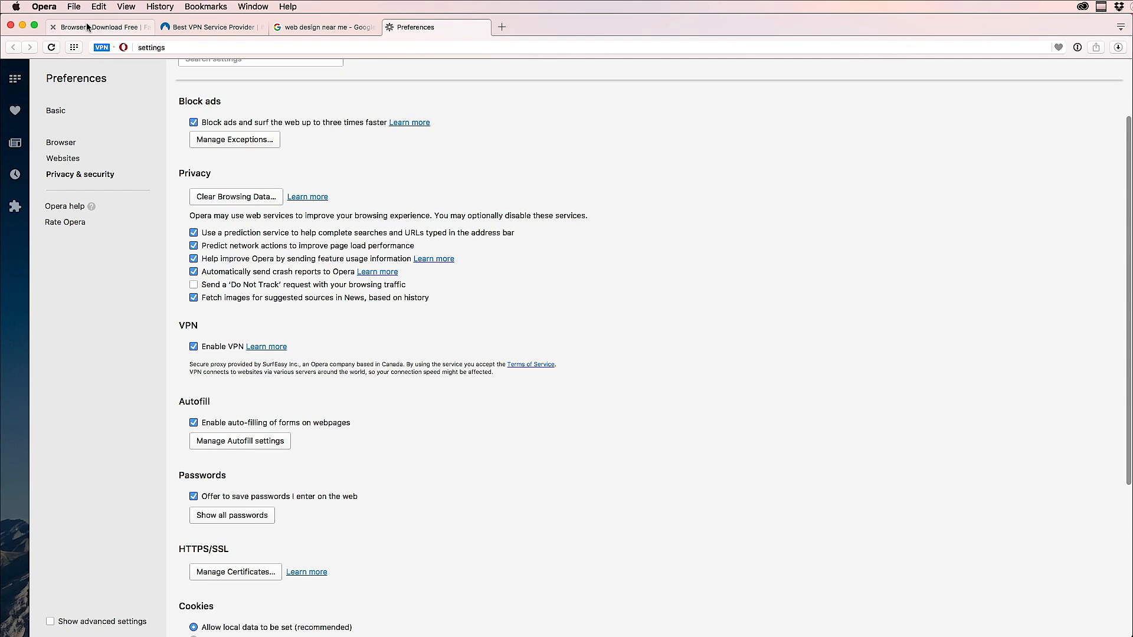
left_click(98, 26)
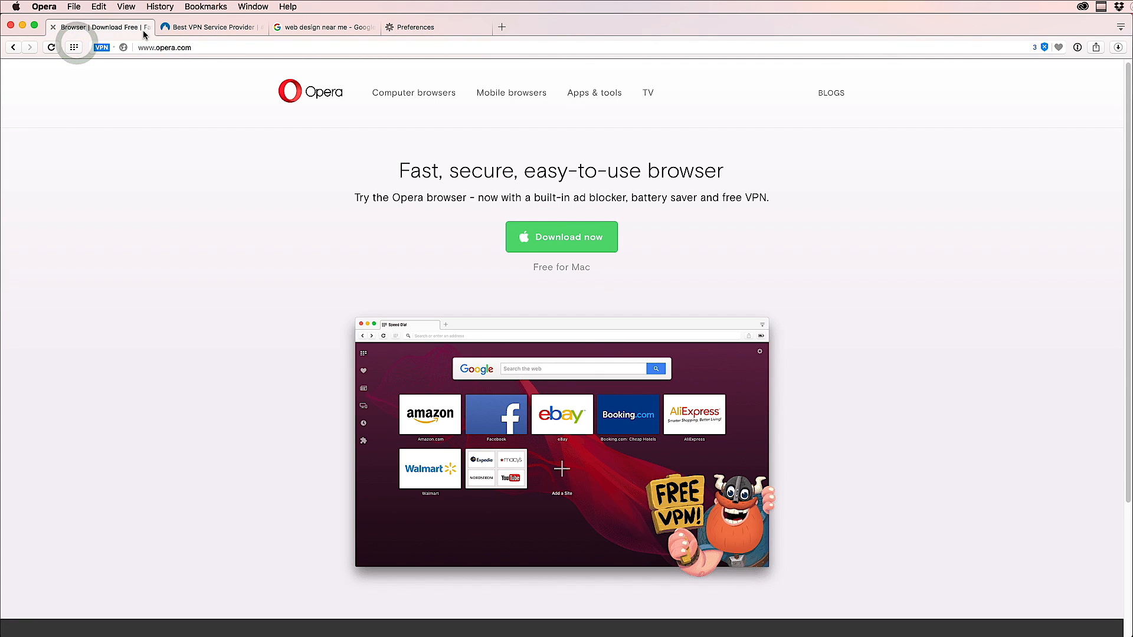
mouse_move(209, 28)
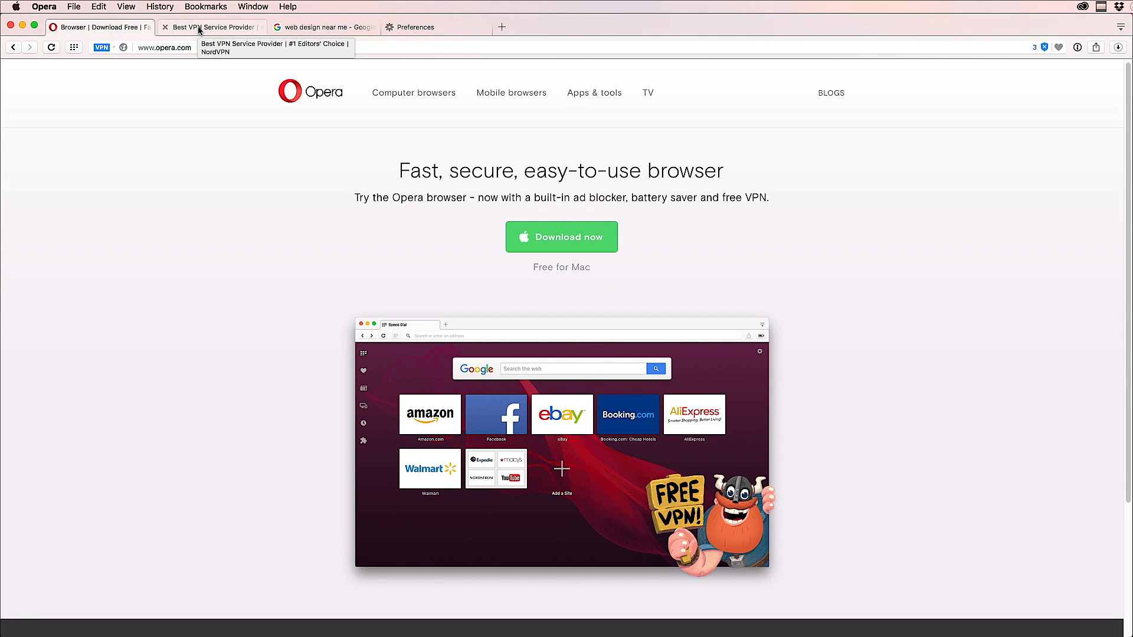
left_click(210, 27)
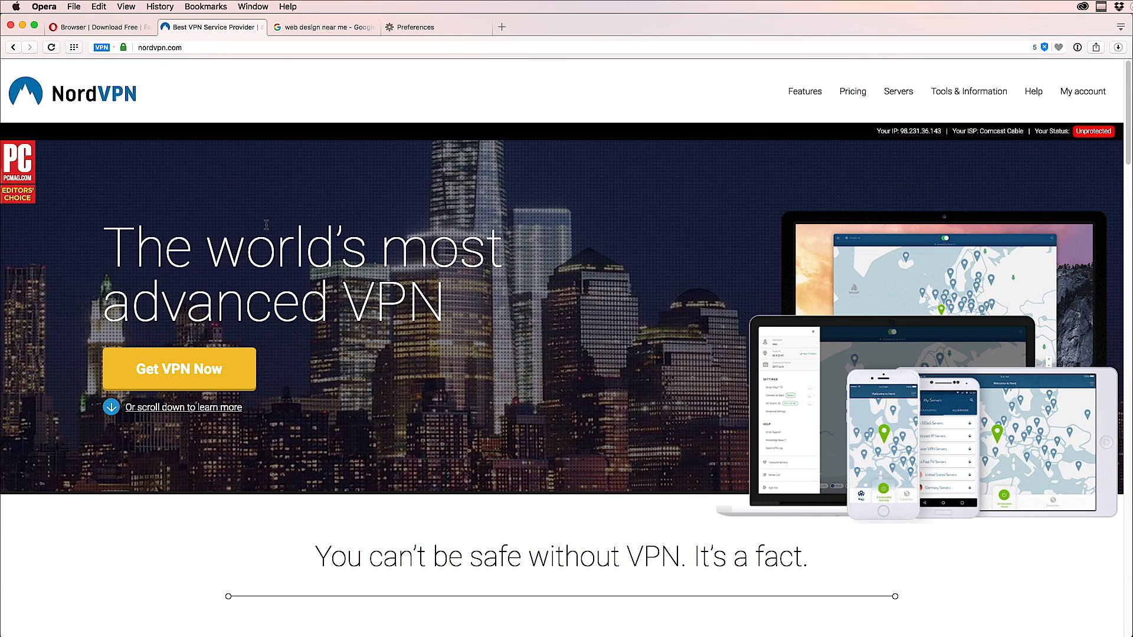
mouse_move(706, 334)
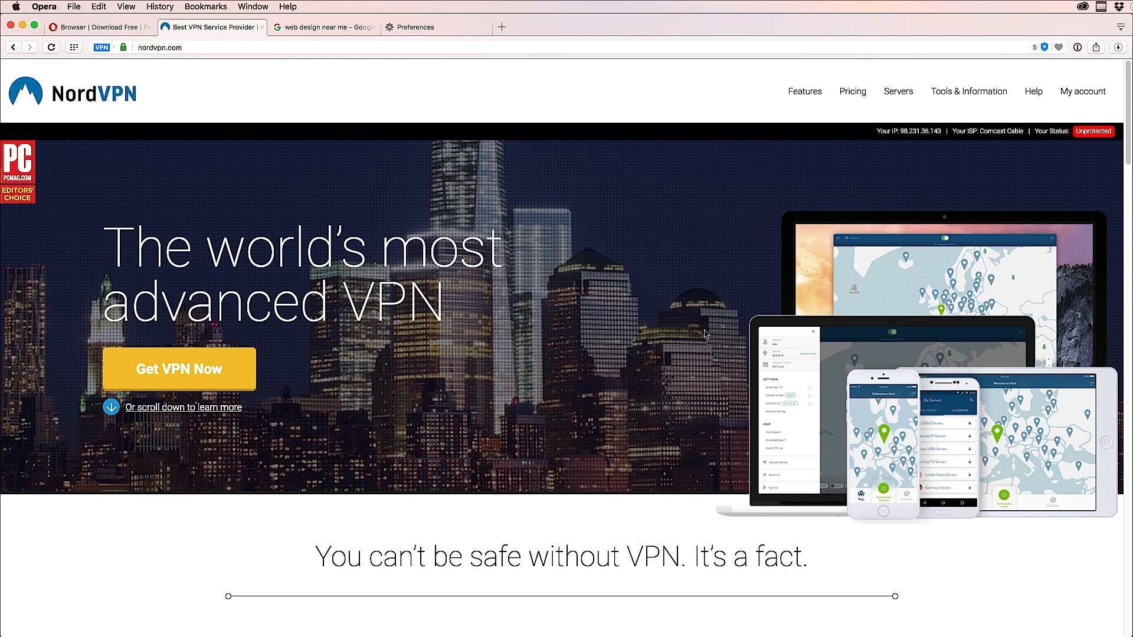
scroll("down", 3)
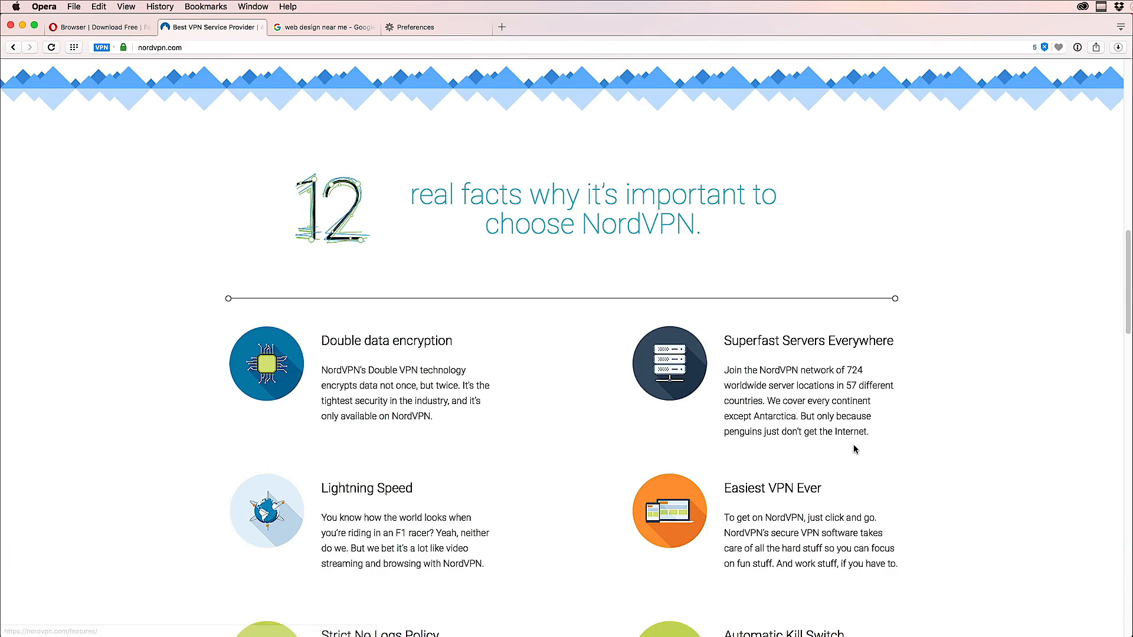
scroll("down", 3)
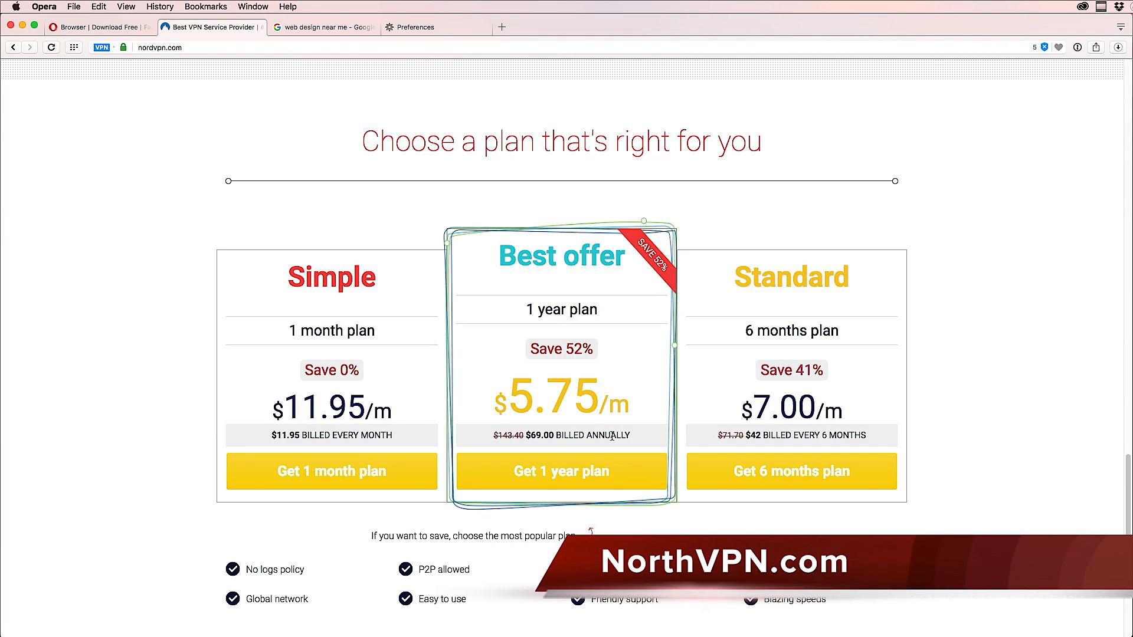
scroll("down", 3)
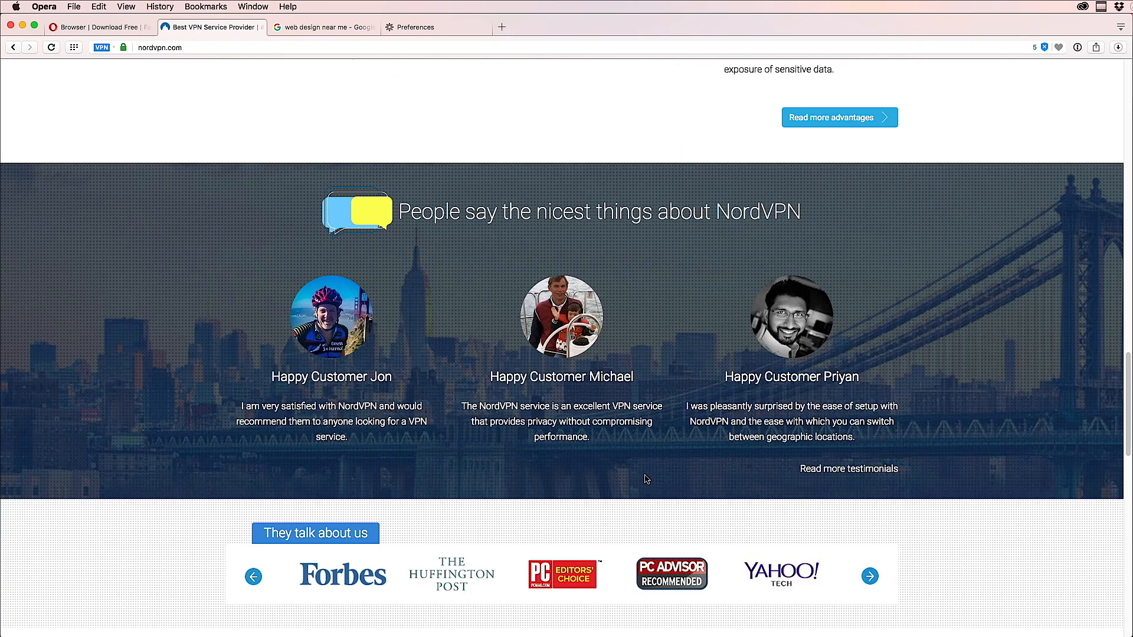
scroll("up", 3)
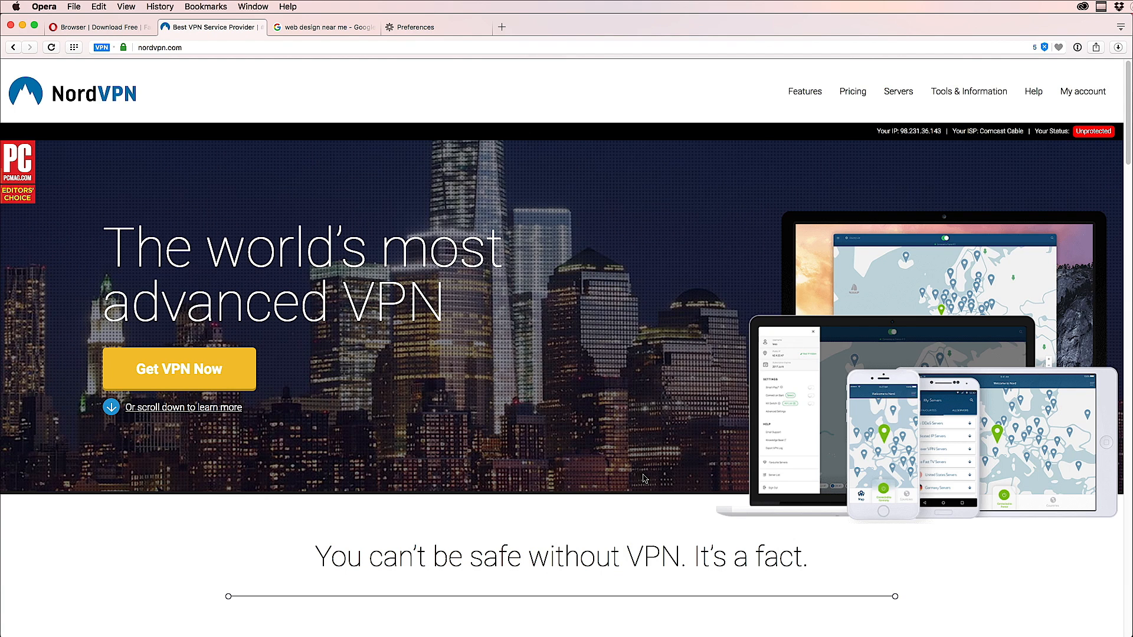
mouse_move(1087, 496)
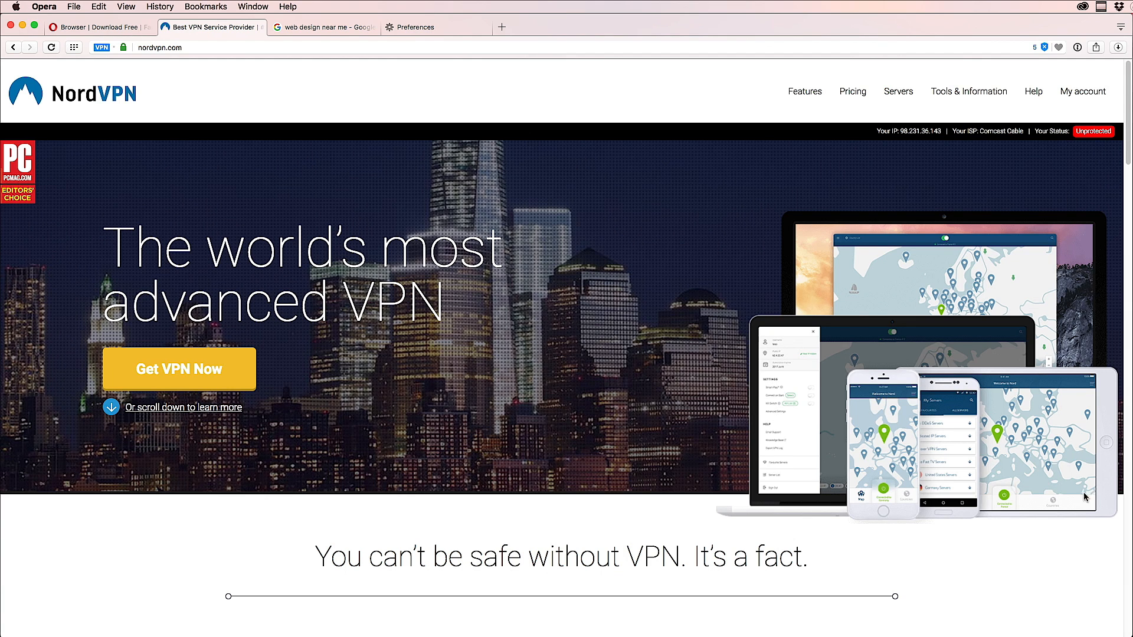
mouse_move(815, 332)
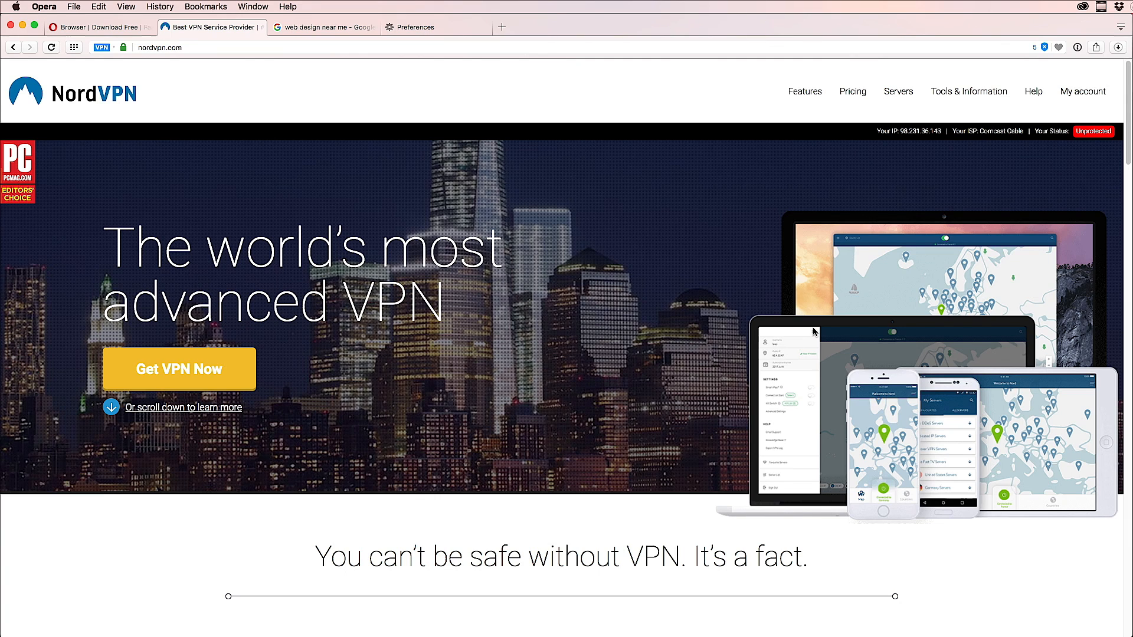
mouse_move(252, 27)
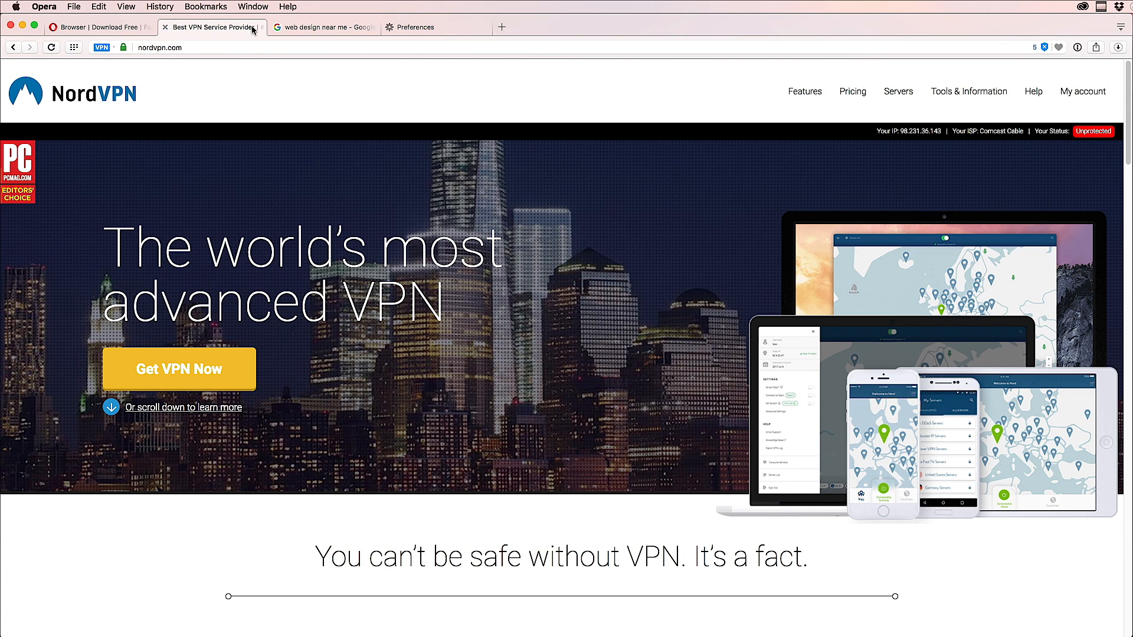
Step: Close the NordVPN tab, set the VPN location to Germany, and load google.de
left_click(323, 28)
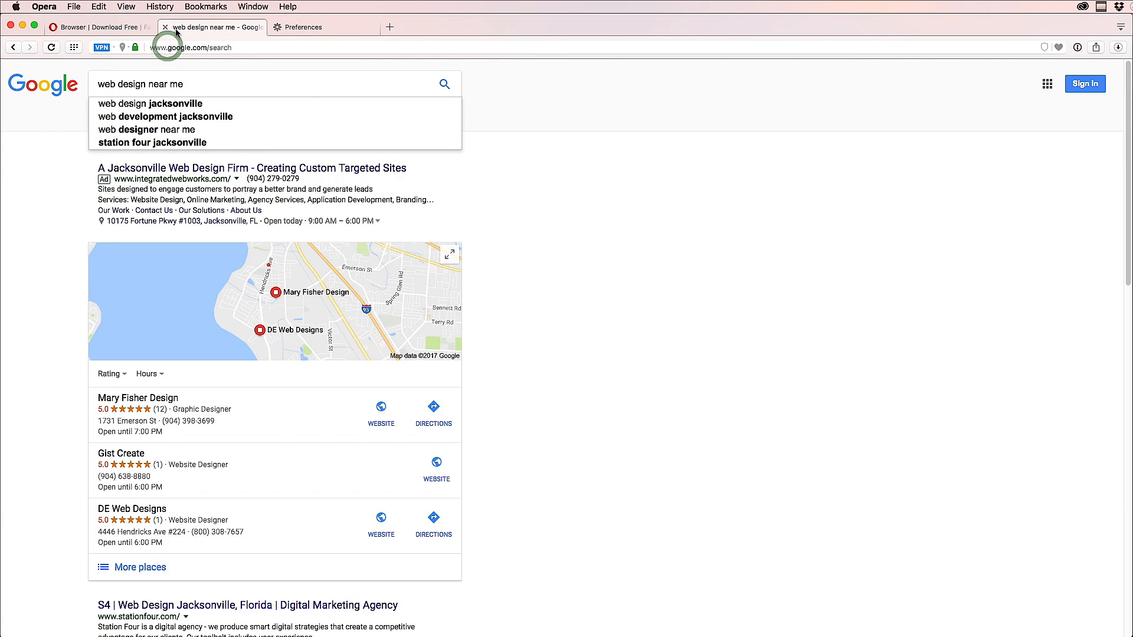
left_click(98, 27)
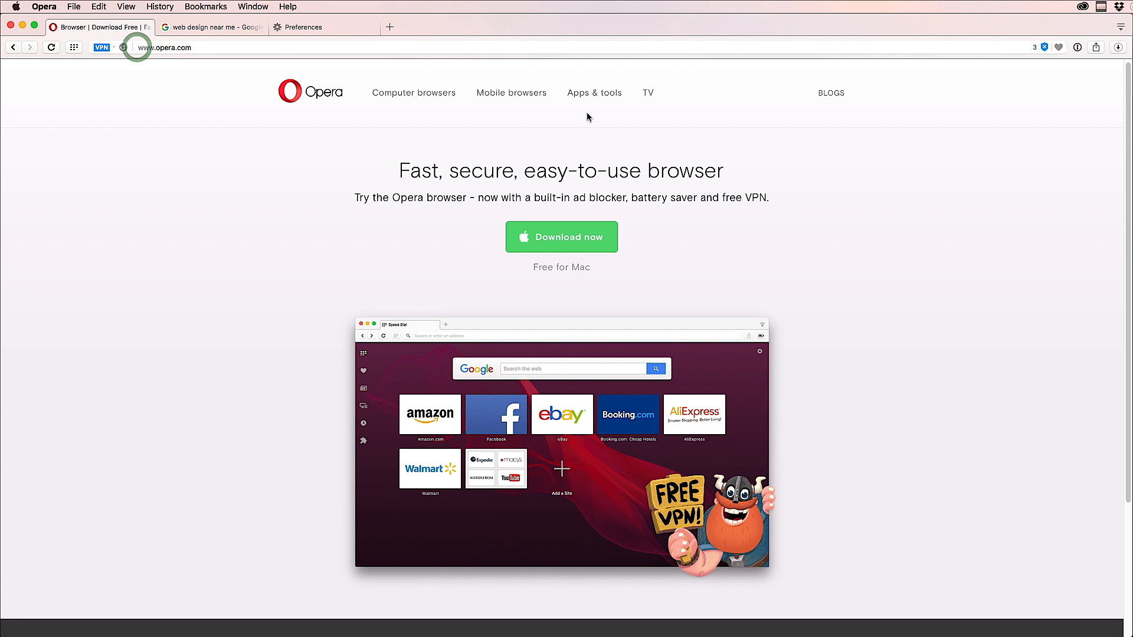
mouse_move(232, 69)
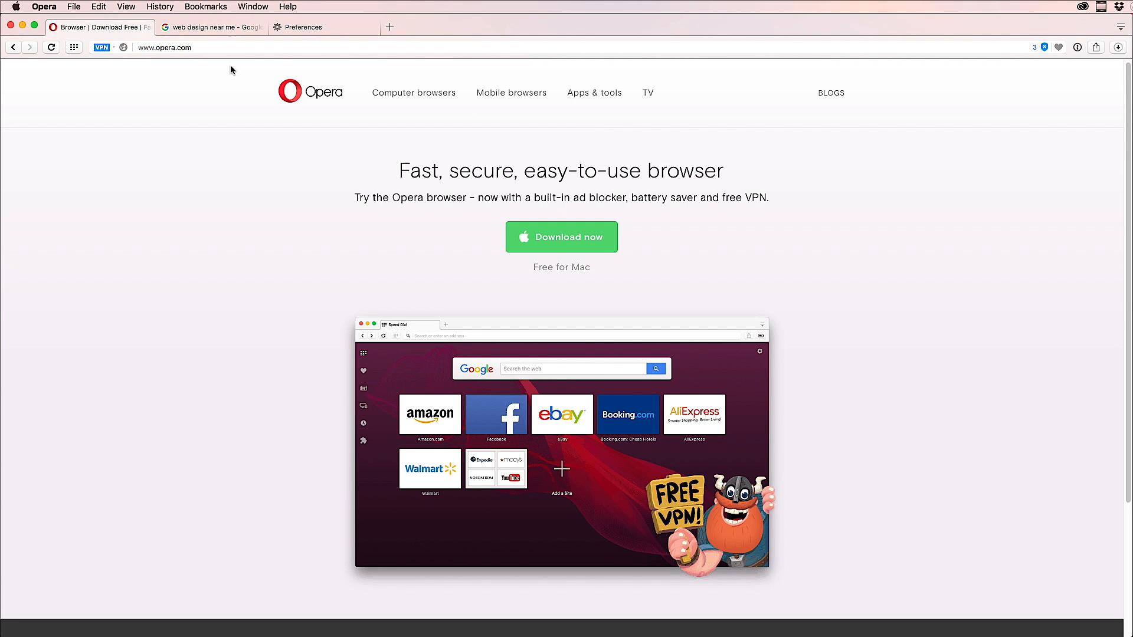
mouse_move(101, 48)
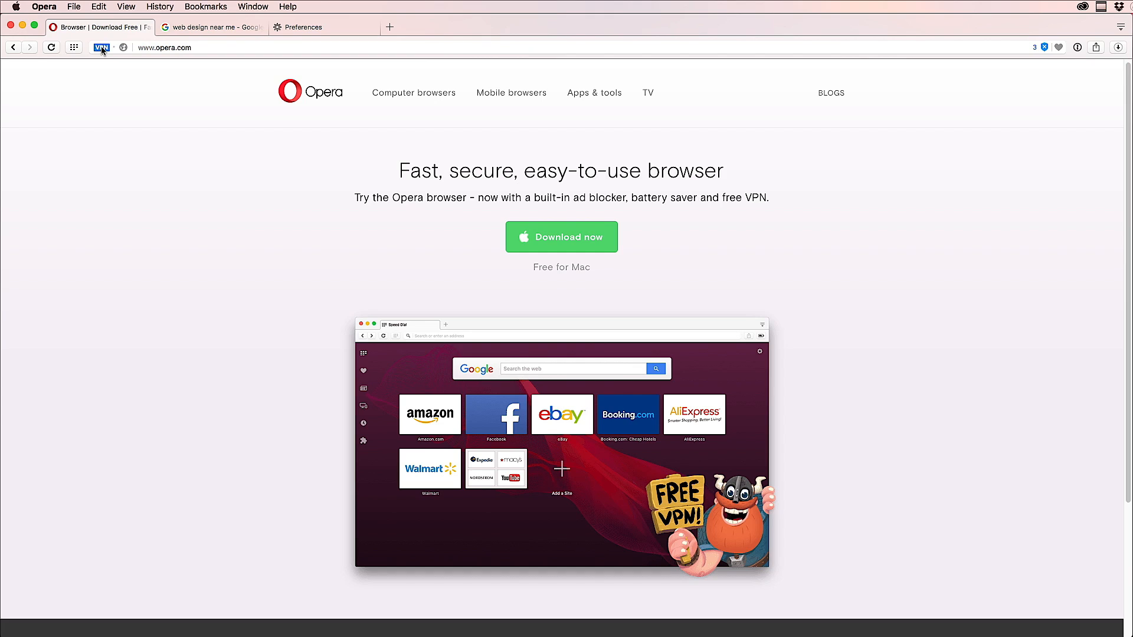
left_click(101, 47)
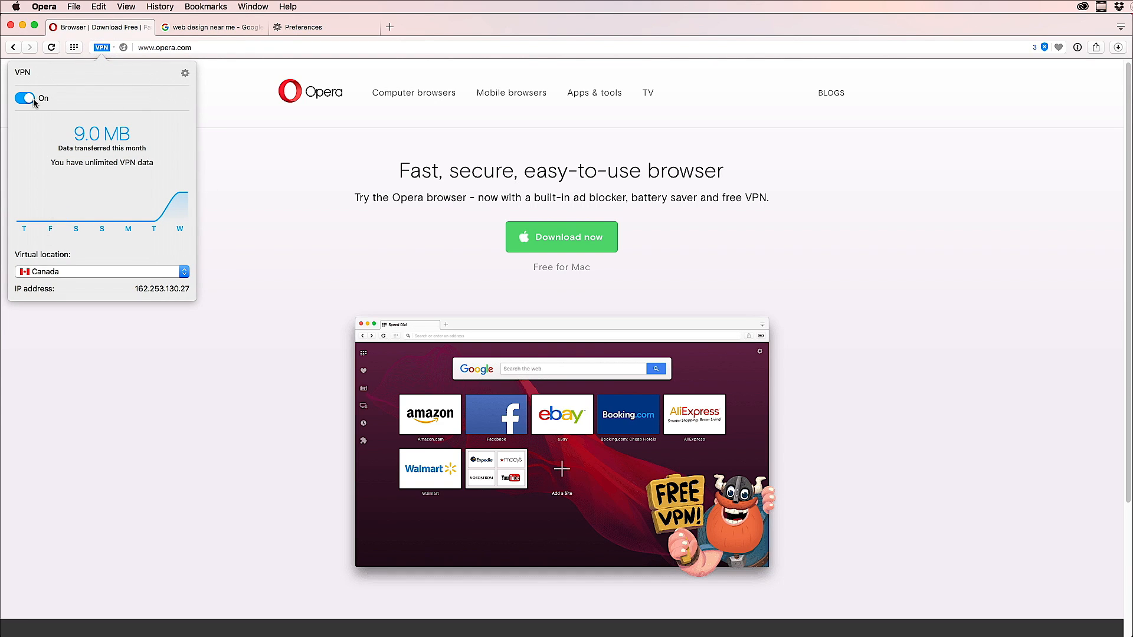
left_click(25, 97)
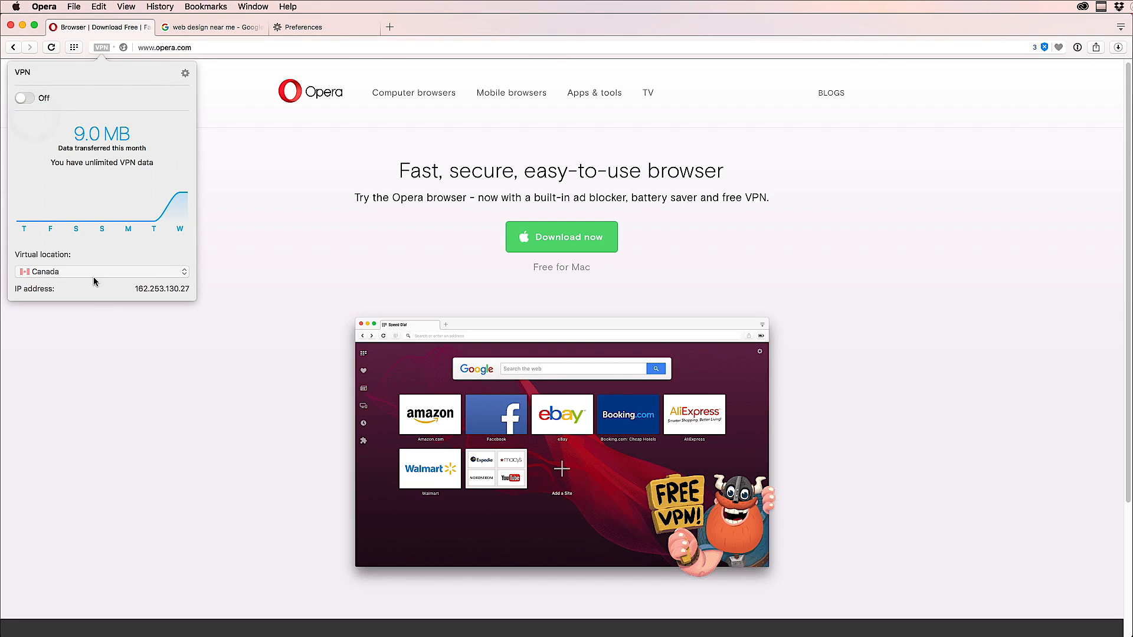
left_click(24, 97)
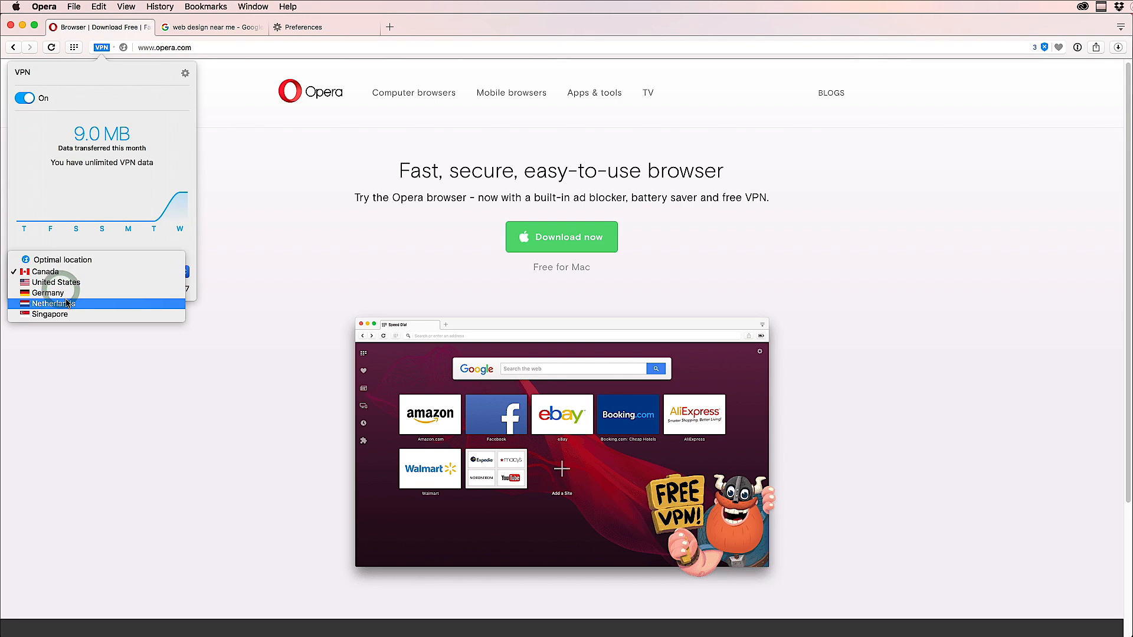
mouse_move(96, 293)
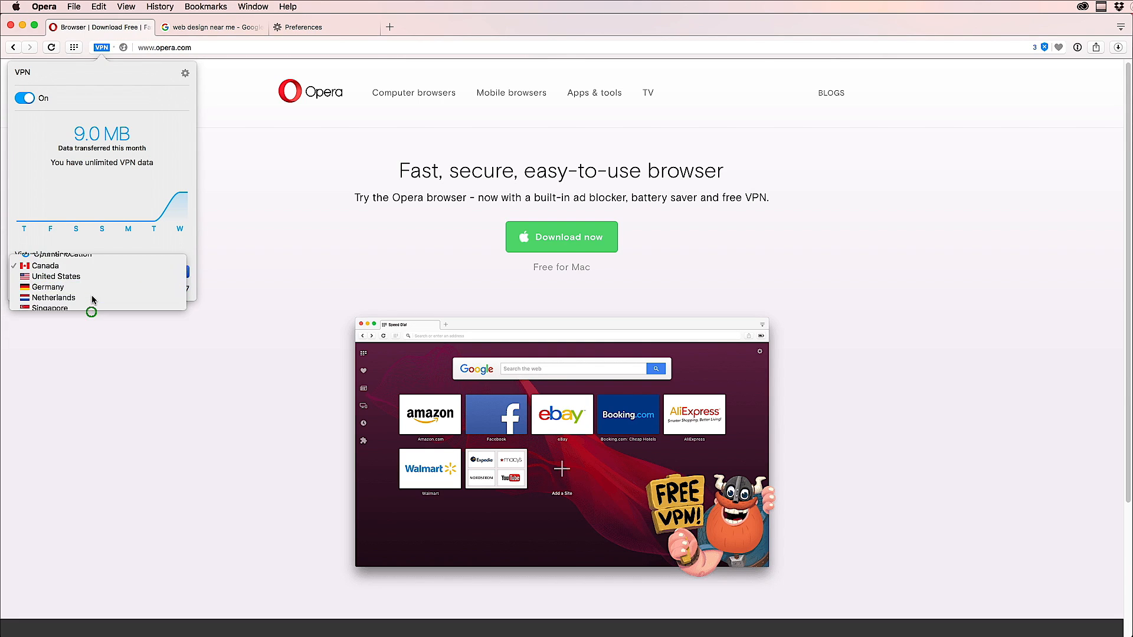
left_click(47, 287)
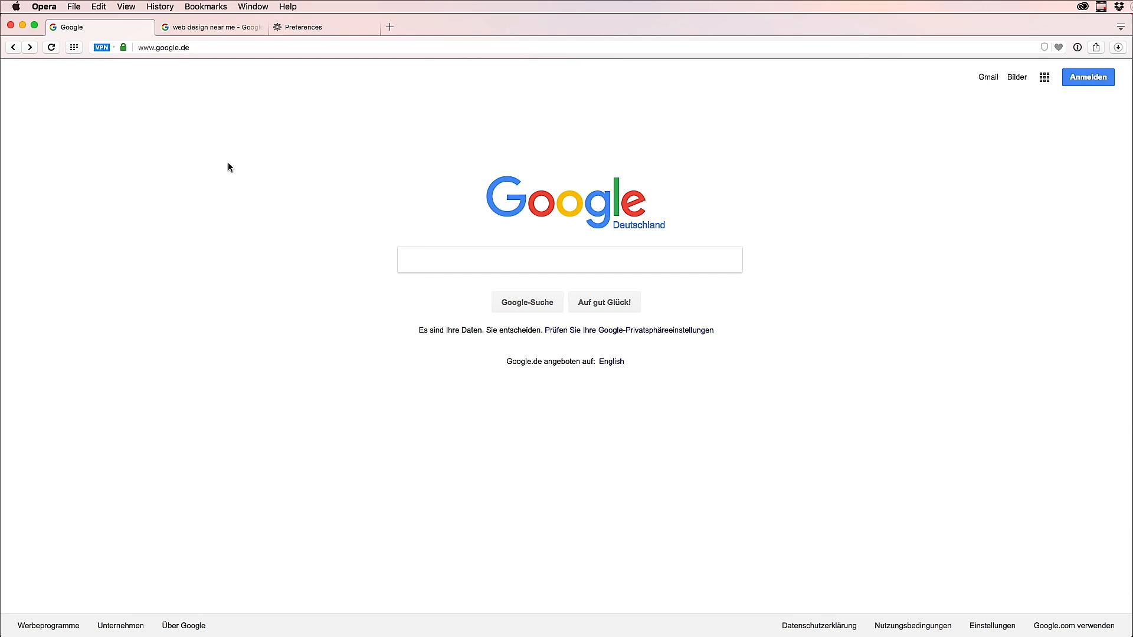
left_click(570, 259)
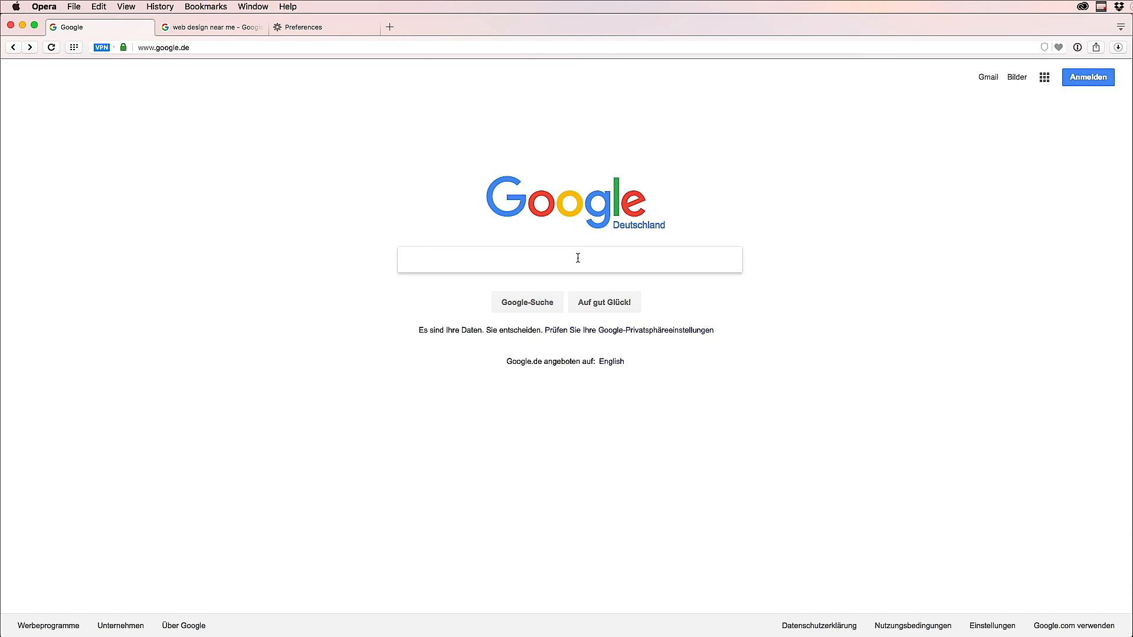
mouse_move(589, 457)
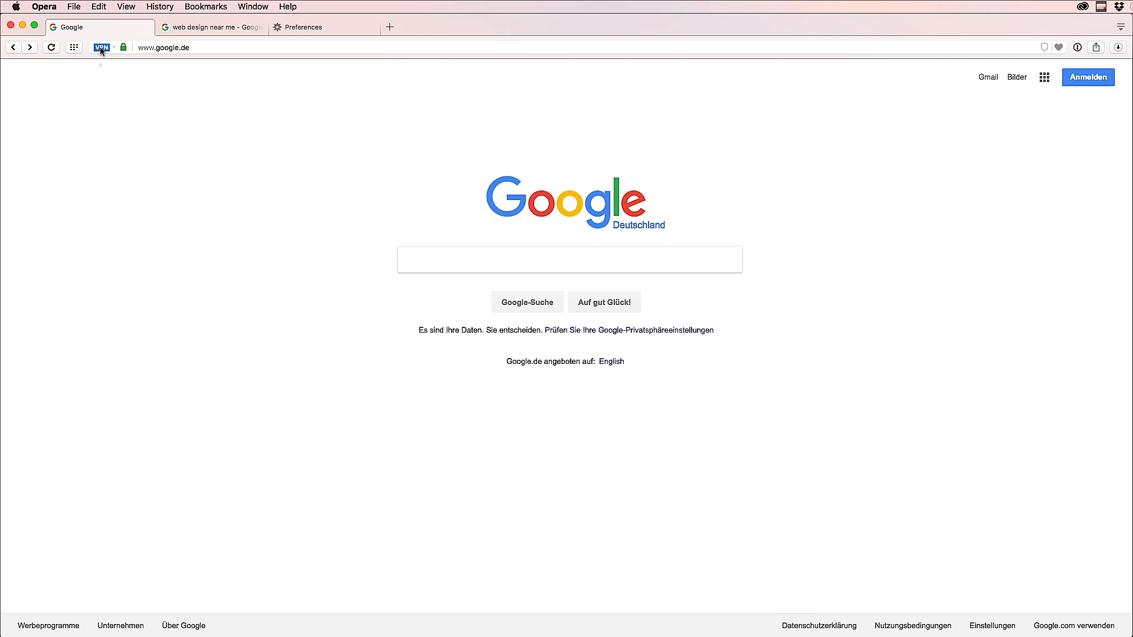
Step: Pick a new VPN virtual location and reload Google, landing on google.co.id
left_click(101, 48)
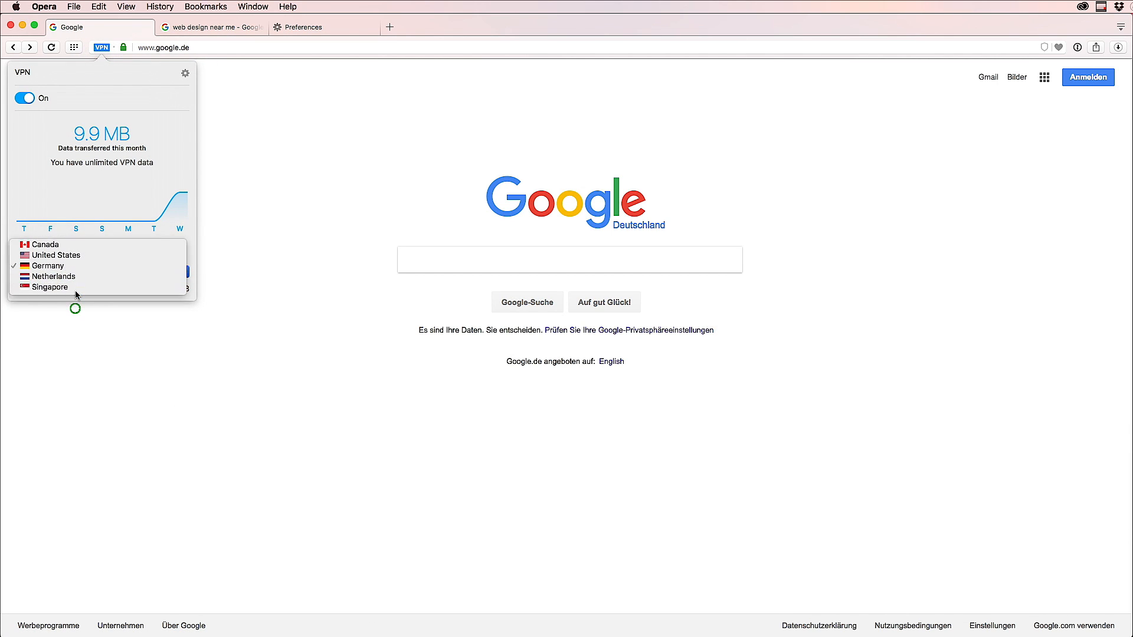
left_click(53, 287)
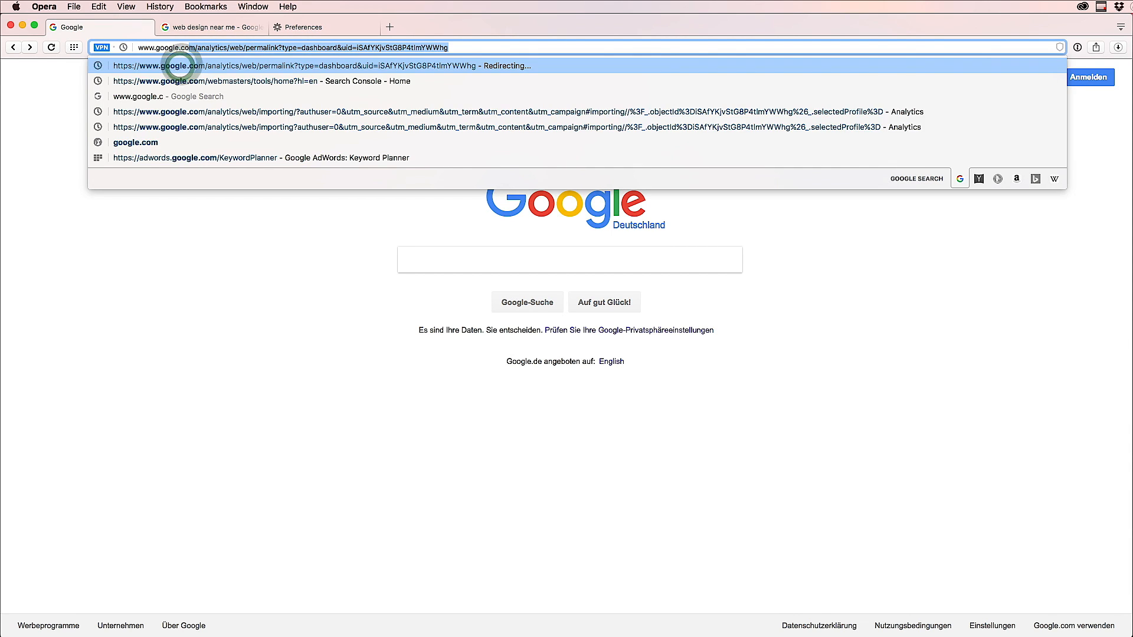
key("Return")
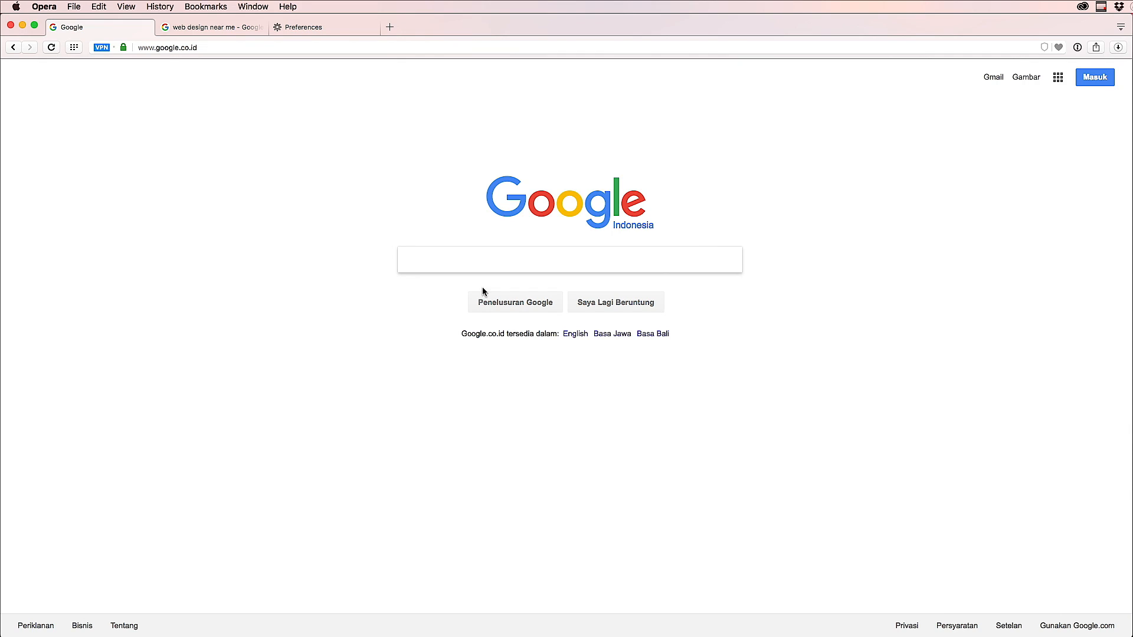
Step: Search Indonesian Google for 'web design' and scroll through the results
type("w")
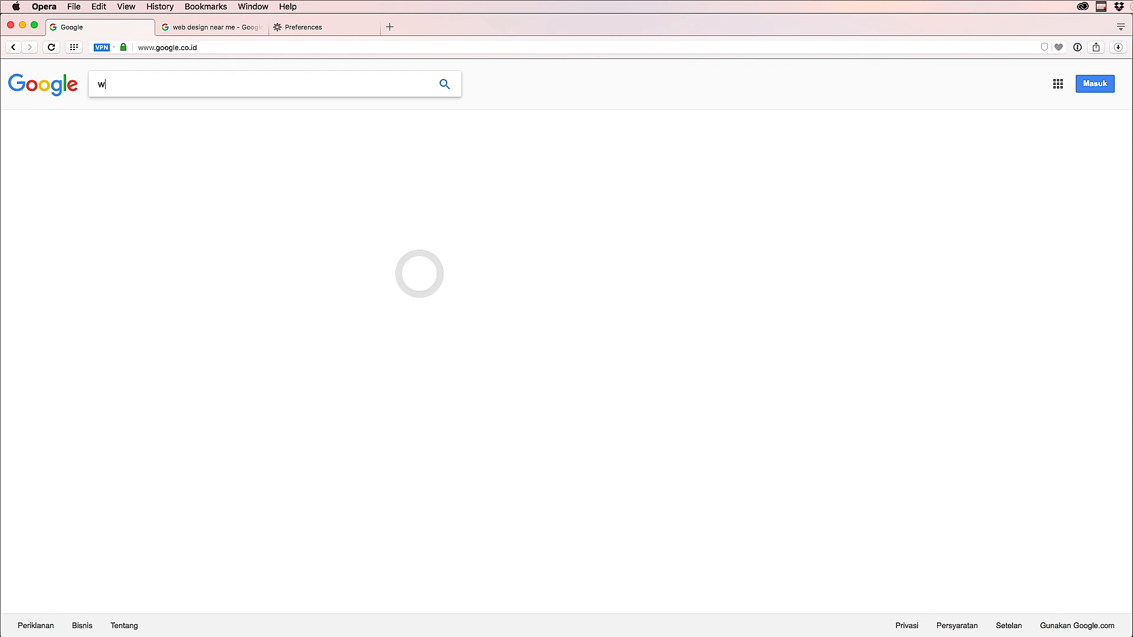
type("eb s")
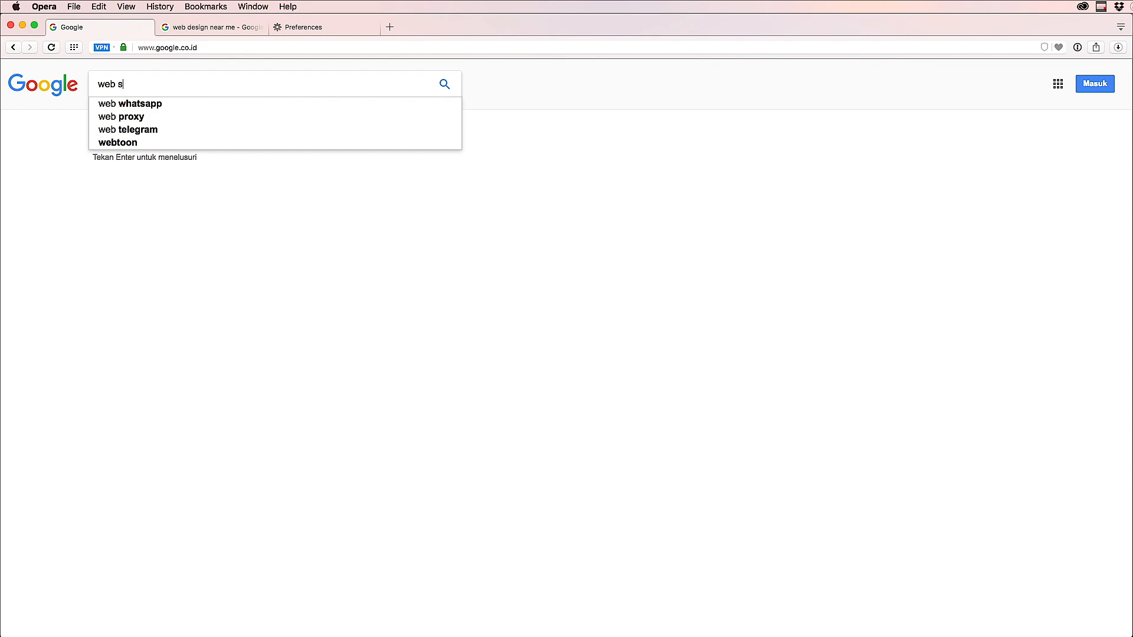
type("design")
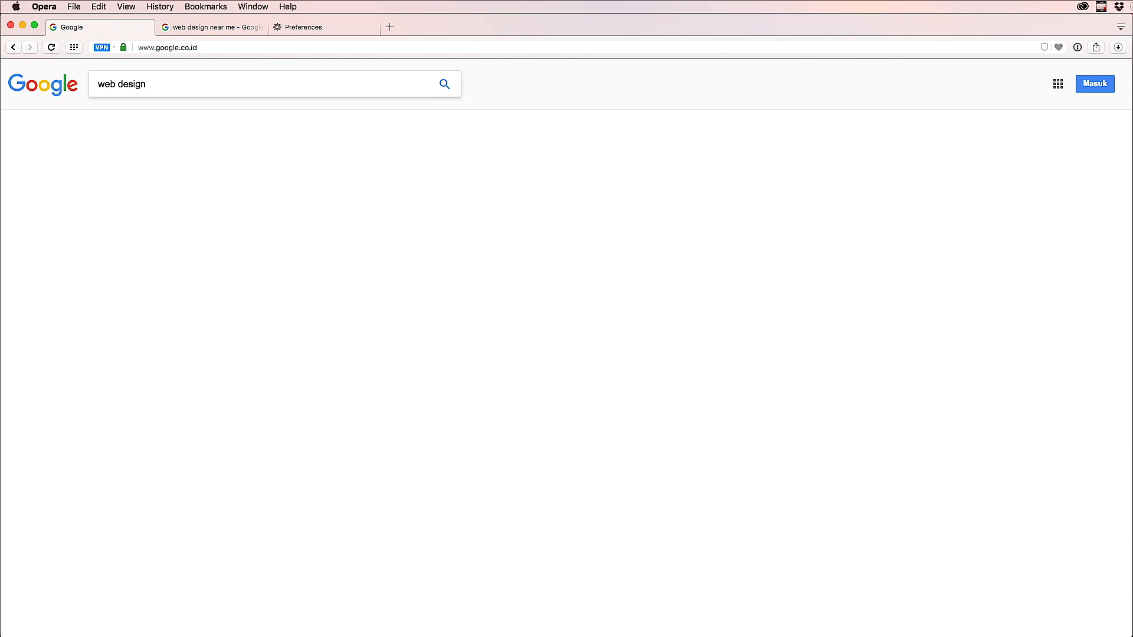
left_click(444, 83)
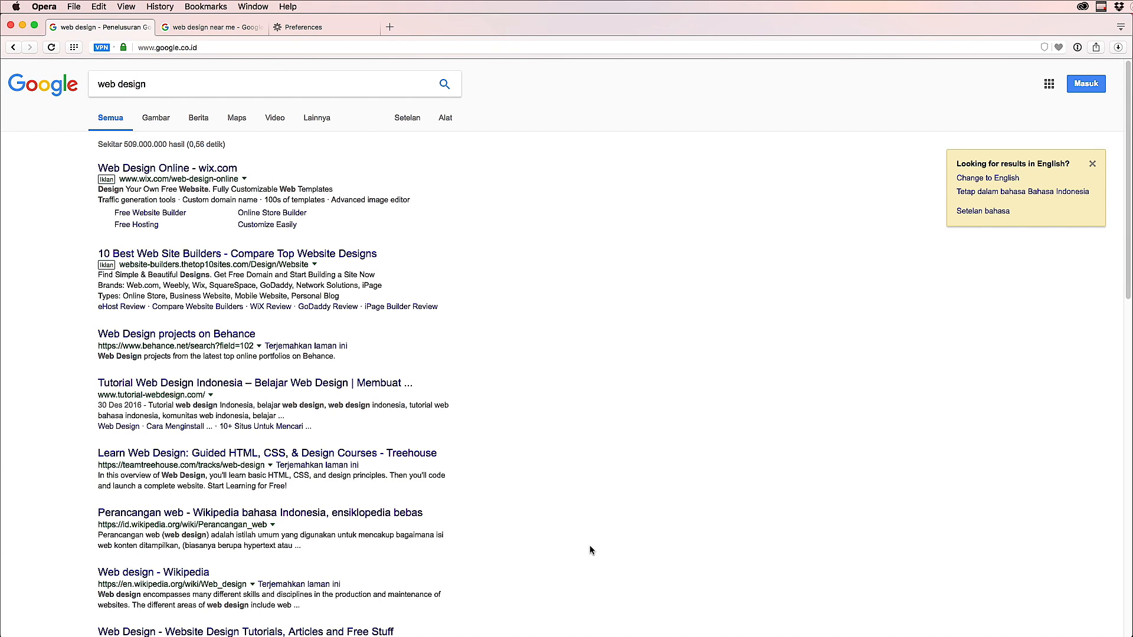
scroll("down", 3)
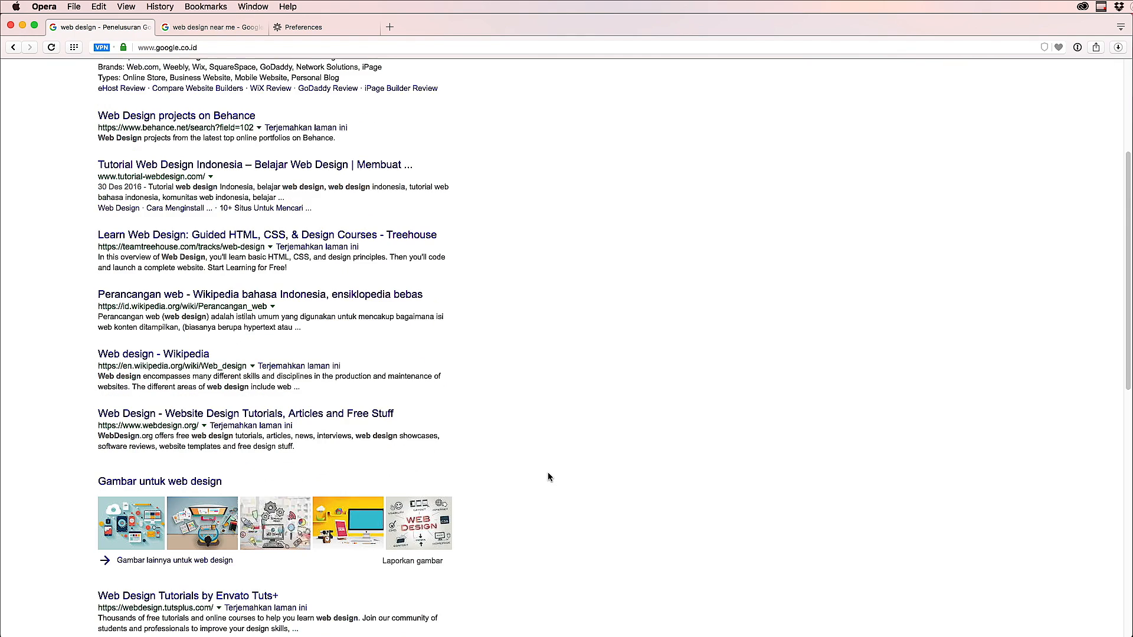
scroll("up", 3)
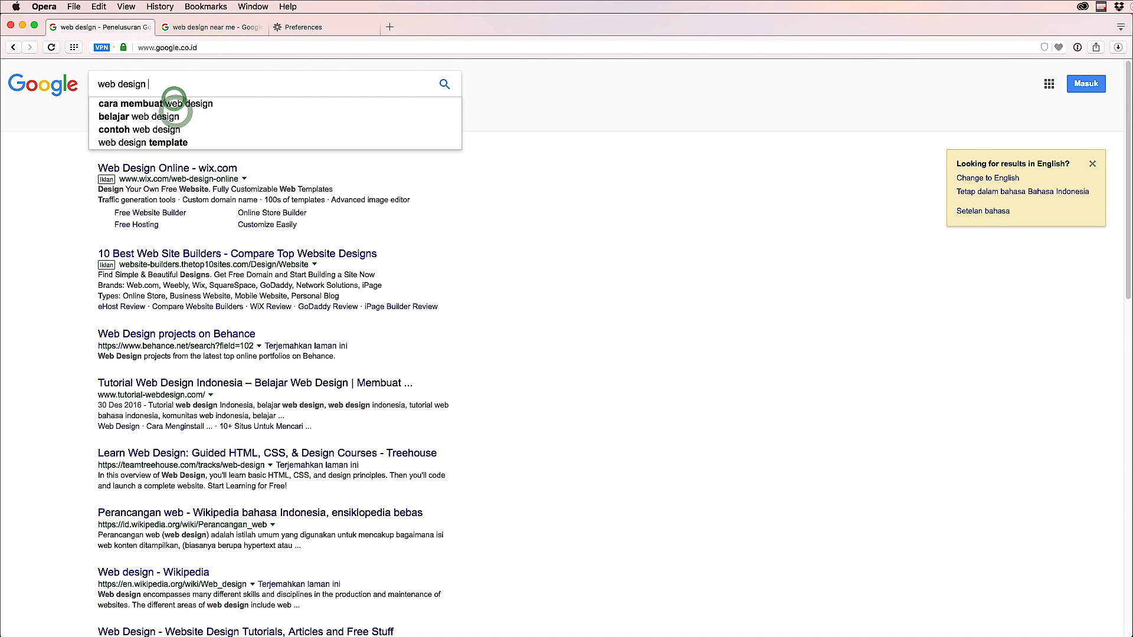
Step: Search 'web design near me', review the results, then start typing 'jacksonville fl'
type("near me")
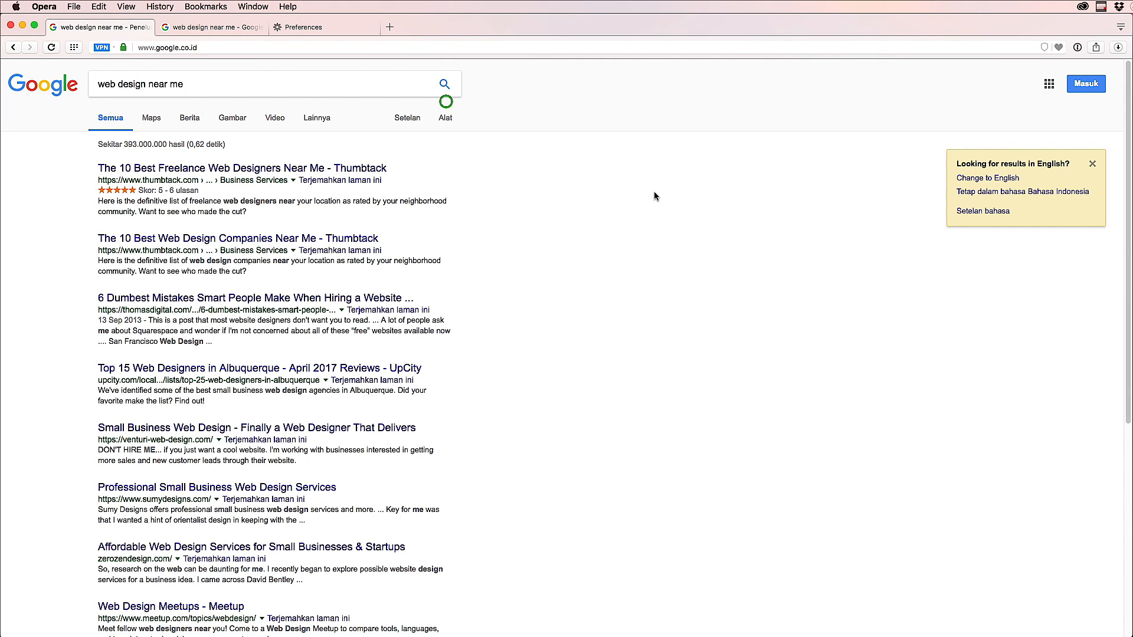
scroll("down", 3)
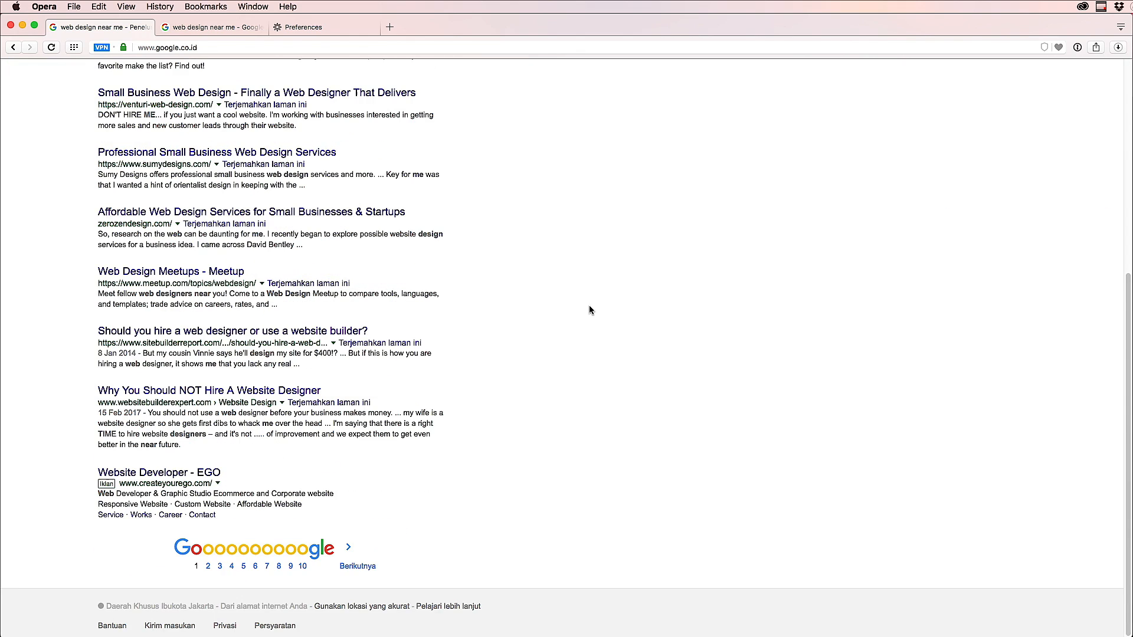
scroll("up", 3)
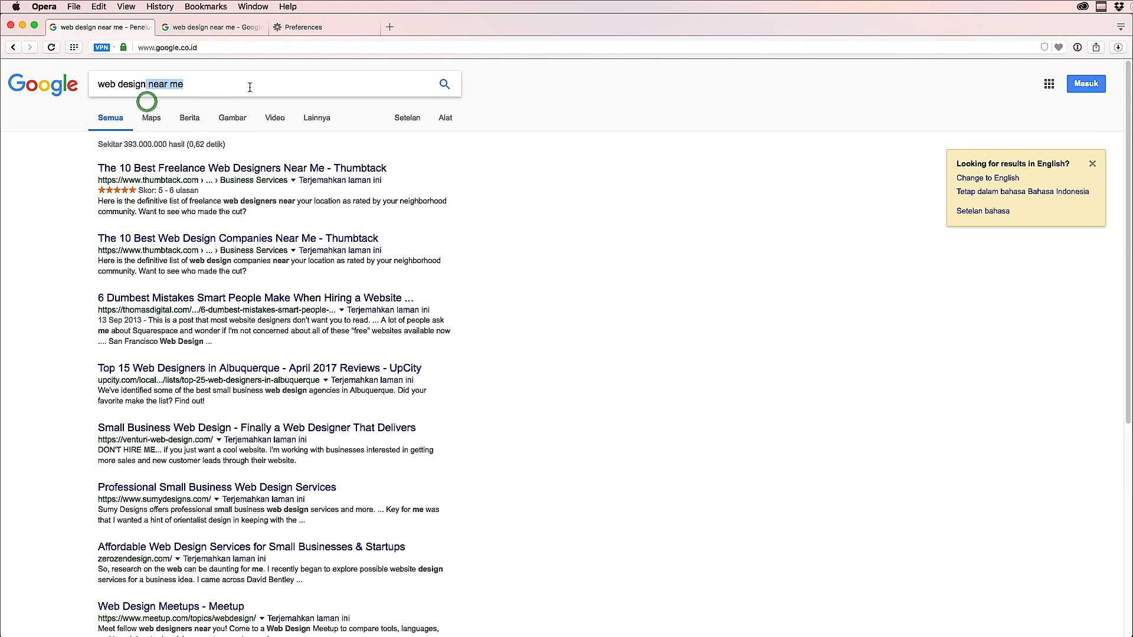
type("jacksonvil")
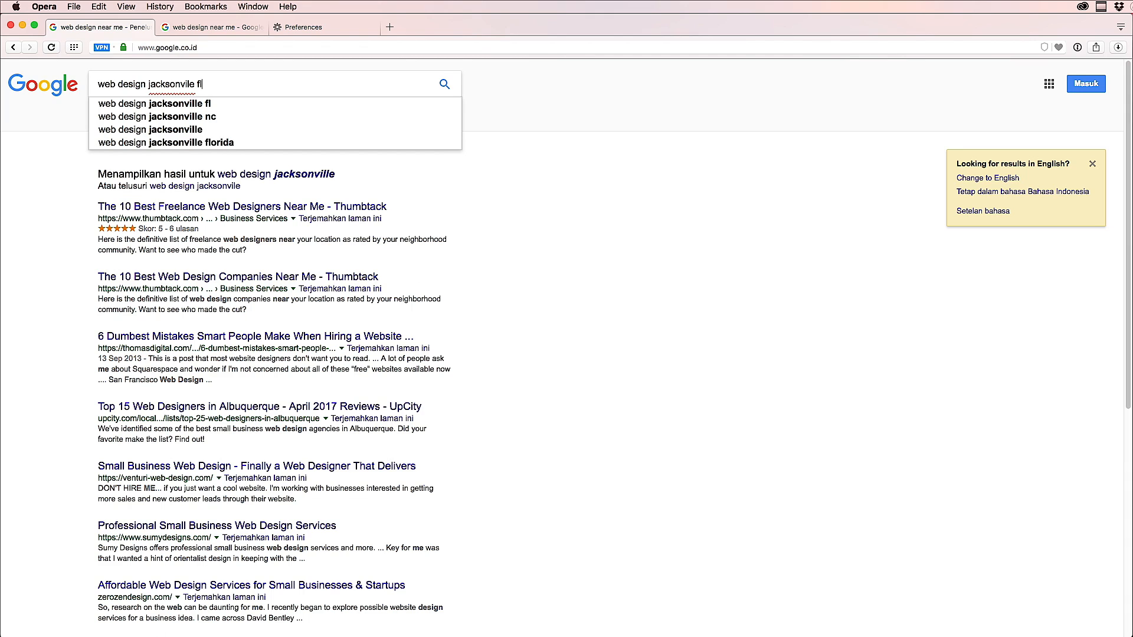
Step: Run the Jacksonville FL web design search and check the VPN's current location and IP
left_click(171, 142)
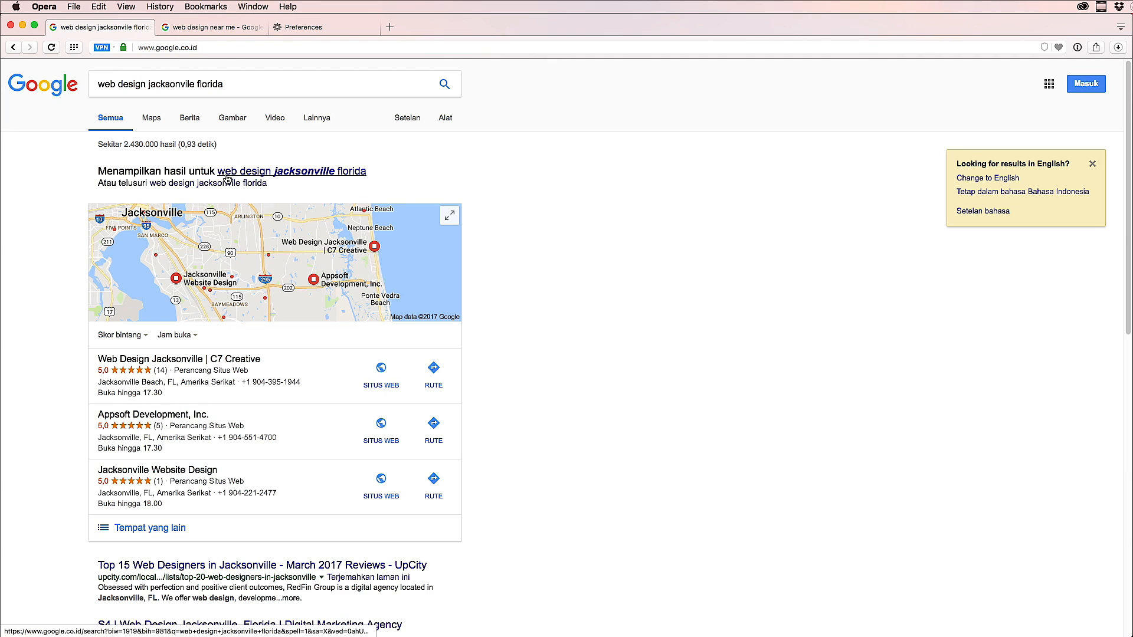
left_click(102, 47)
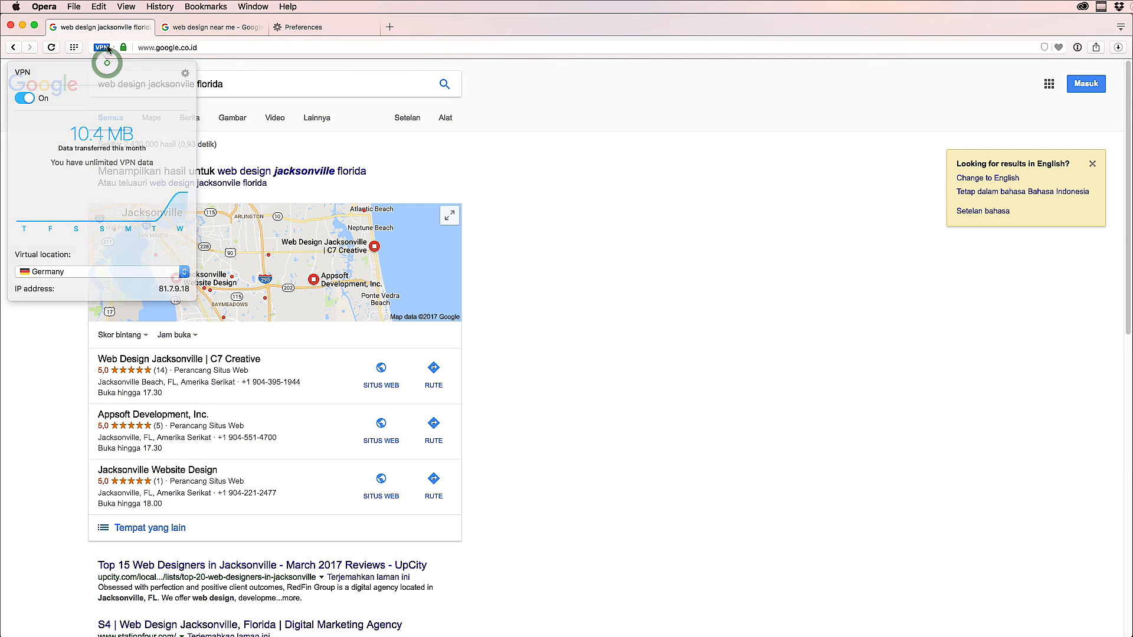
left_click(594, 299)
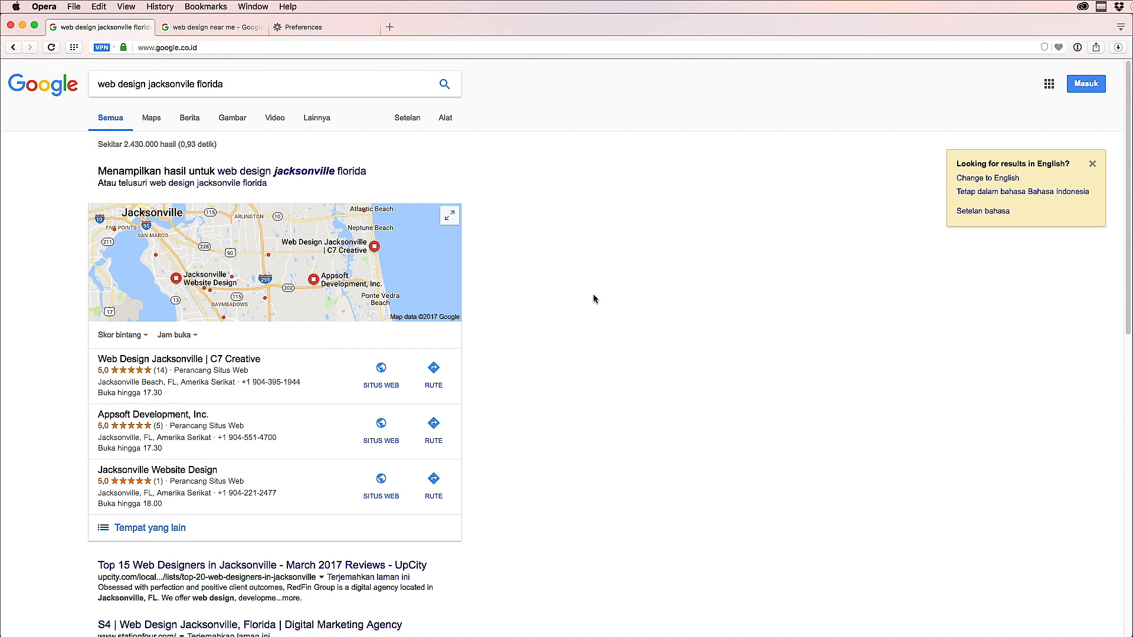
Step: Scroll through the 'web design jacksonville florida' results and local firm map
scroll("down", 3)
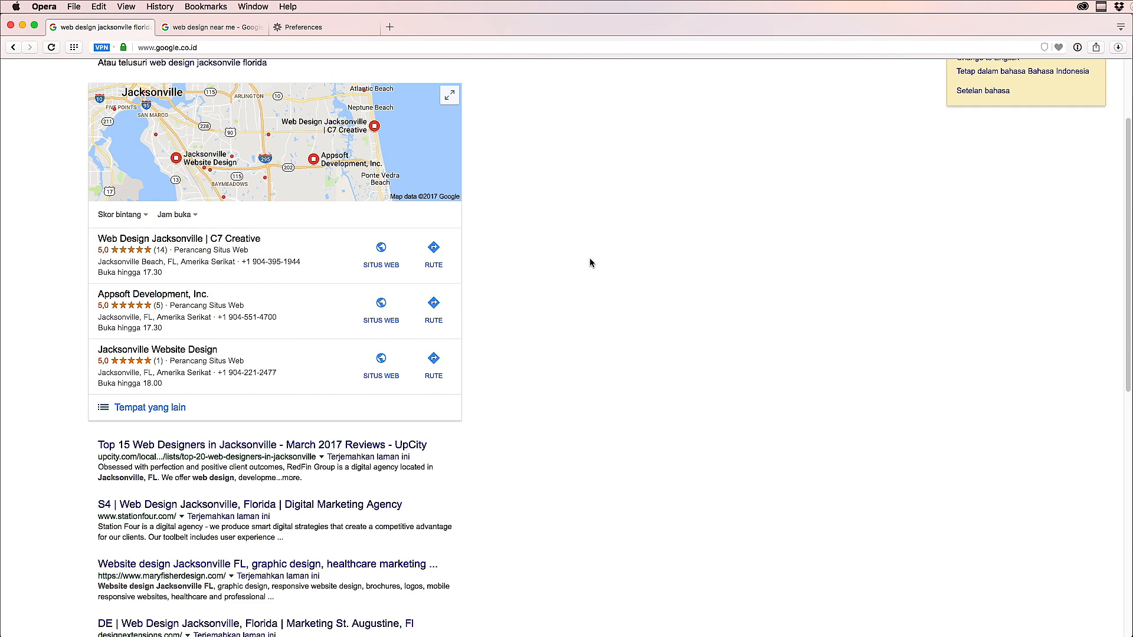
scroll("up", 3)
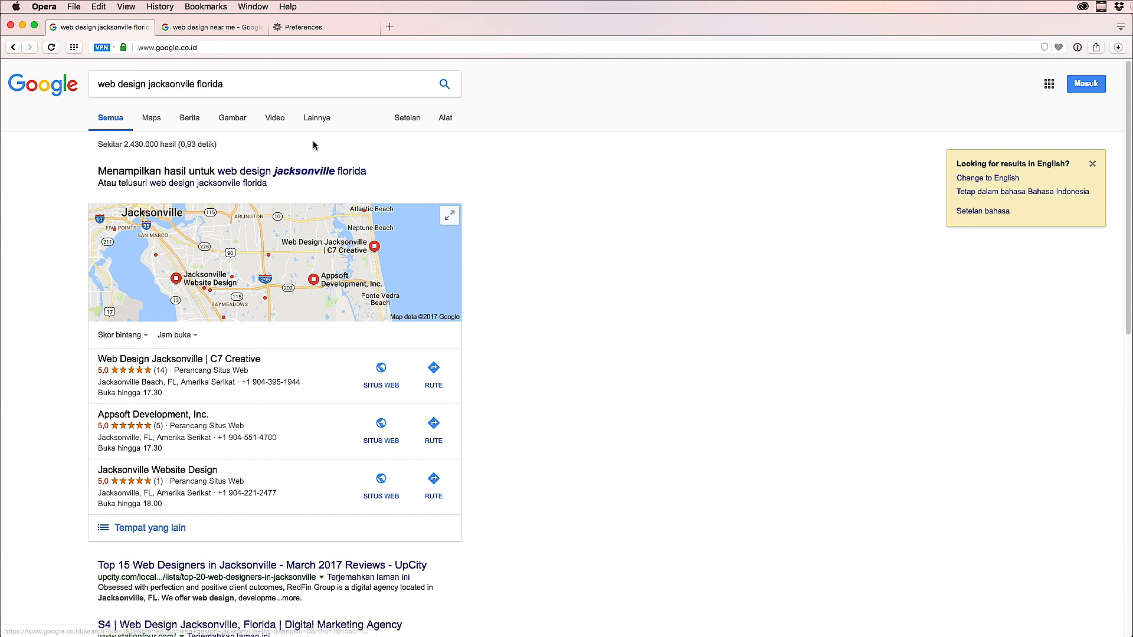
scroll("down", 3)
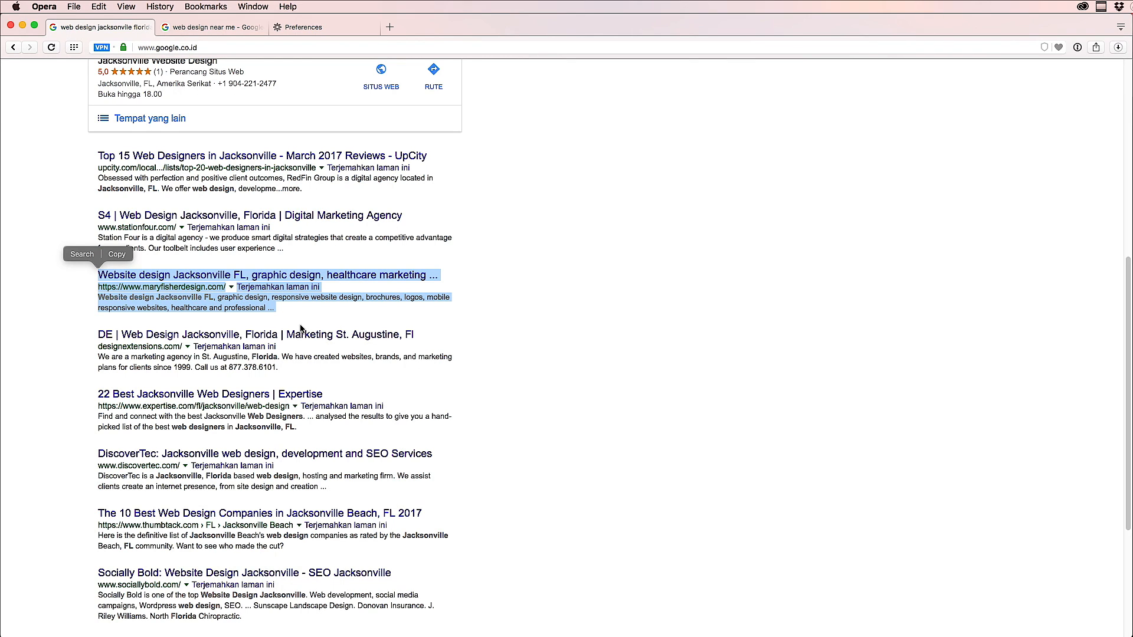
mouse_move(479, 419)
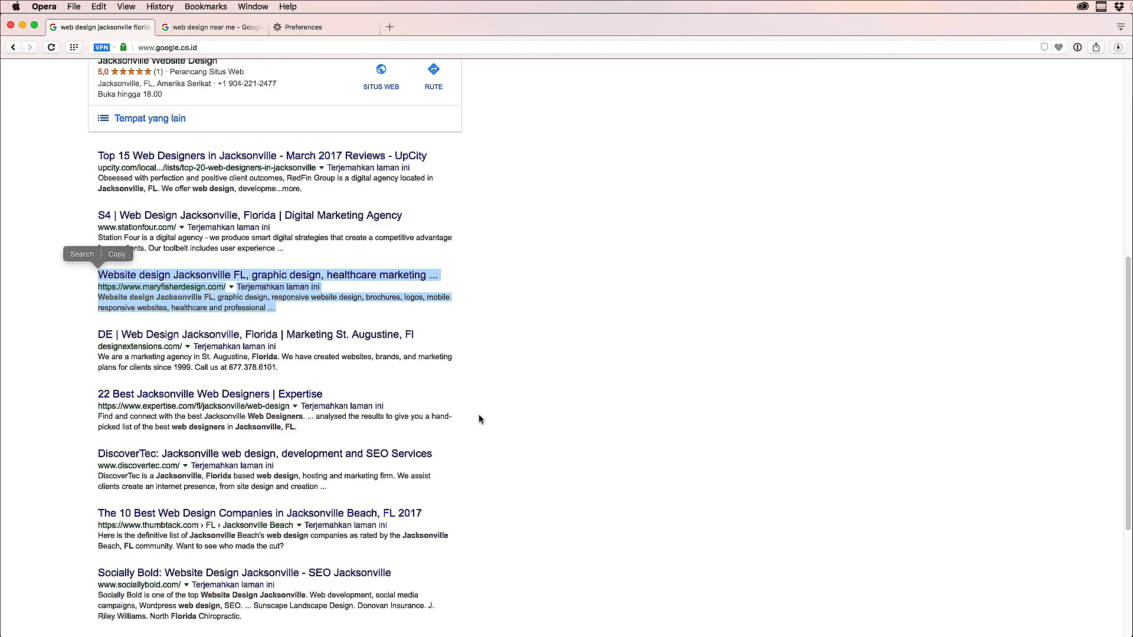
scroll("up", 3)
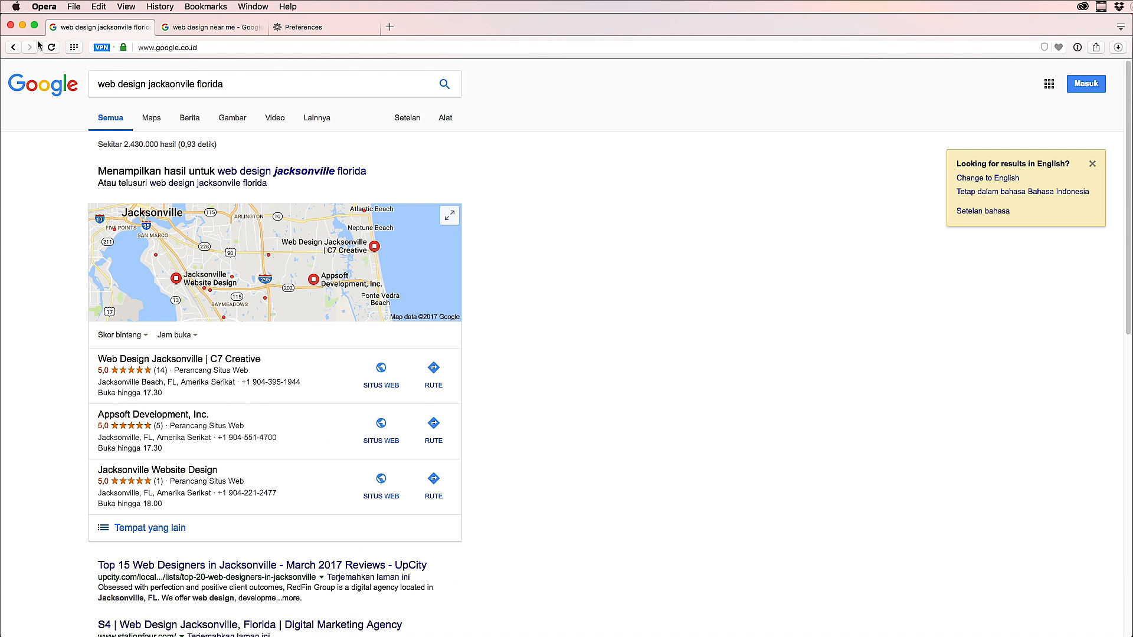
mouse_move(132, 47)
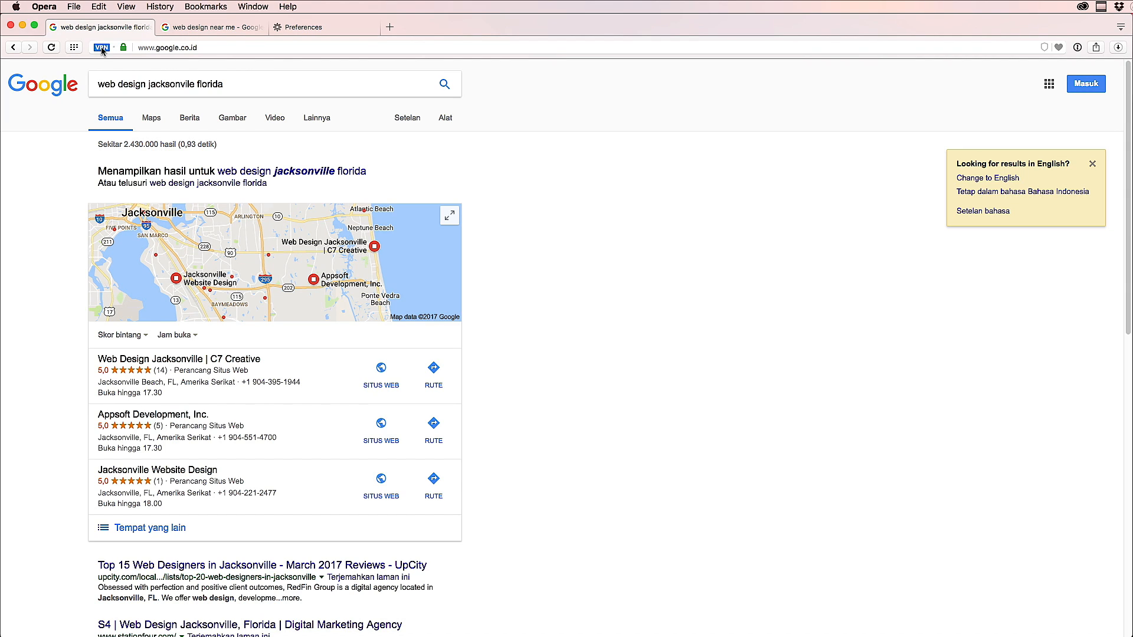
mouse_move(397, 162)
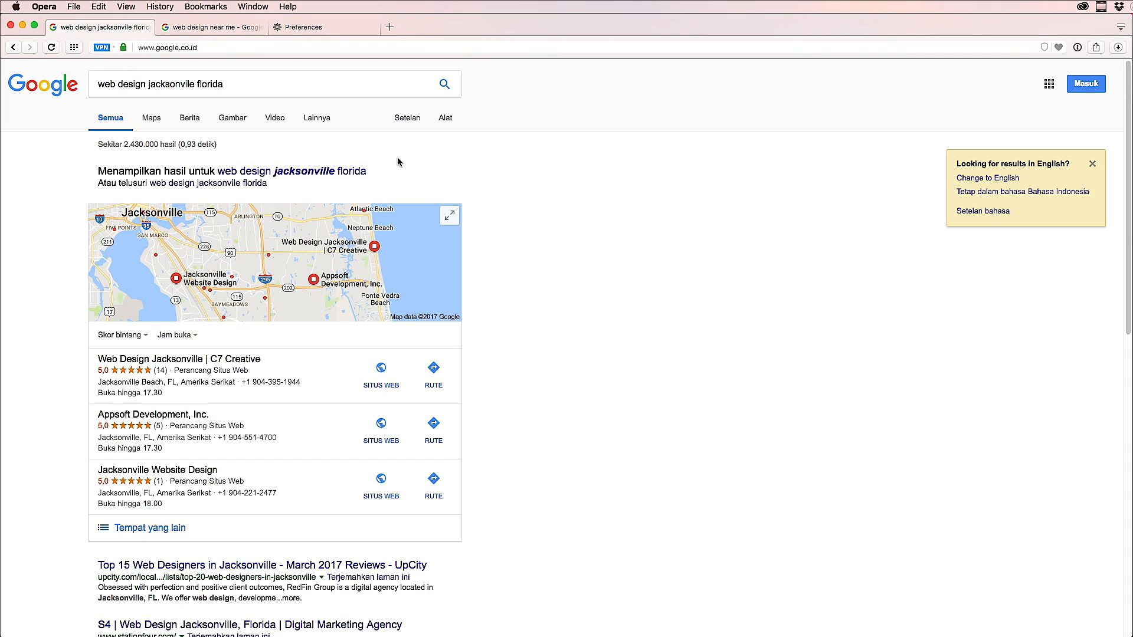
mouse_move(407, 186)
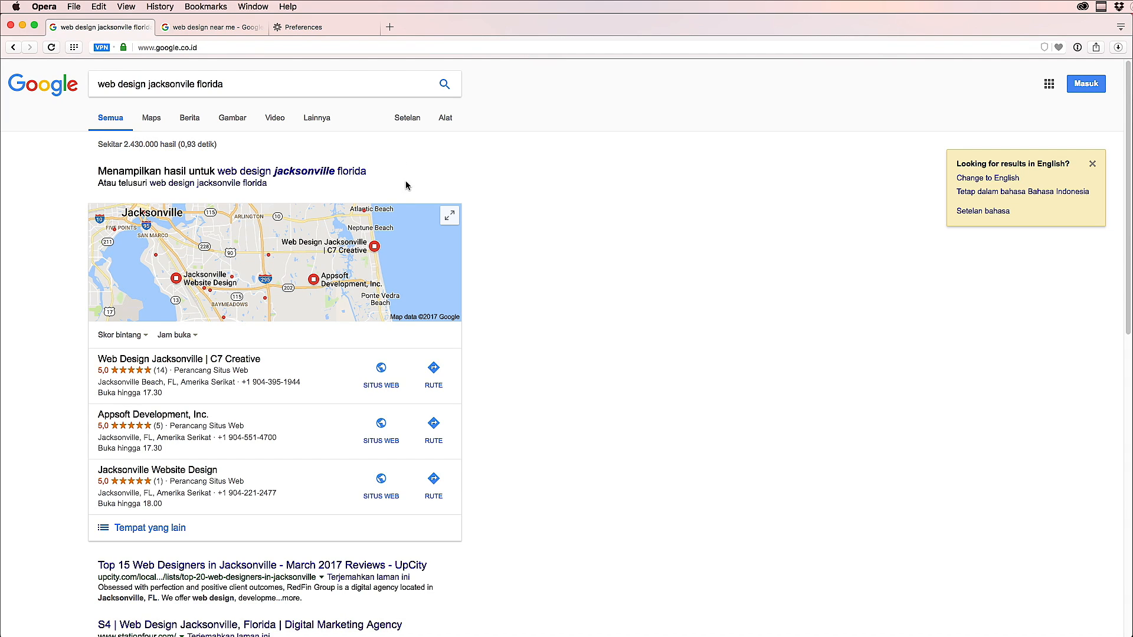
mouse_move(537, 425)
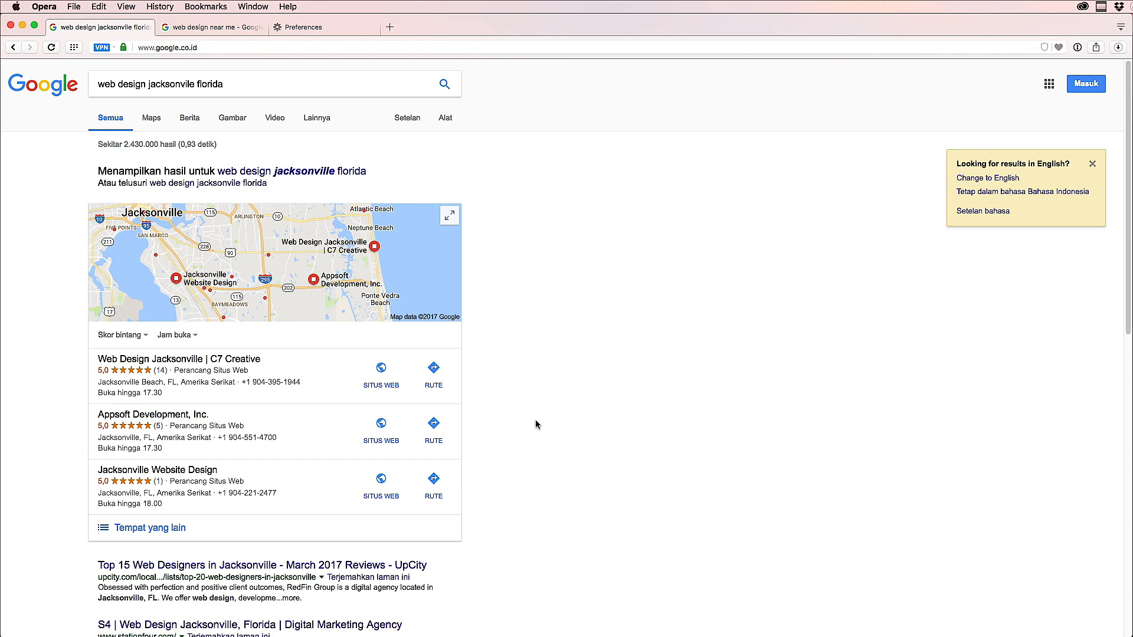
scroll("down", 3)
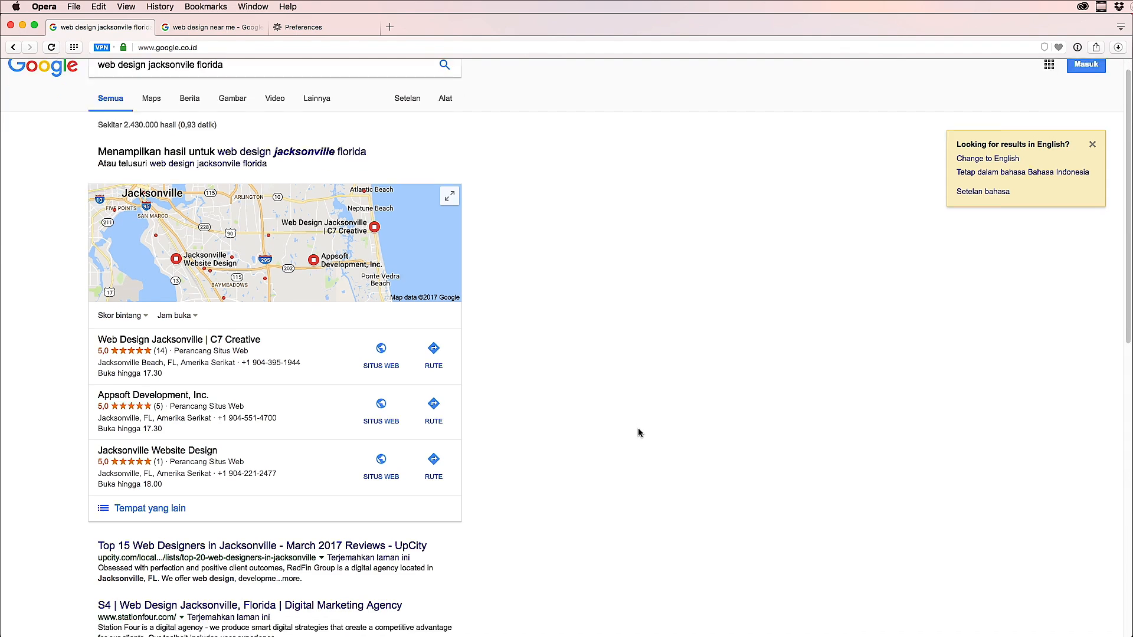
scroll("down", 3)
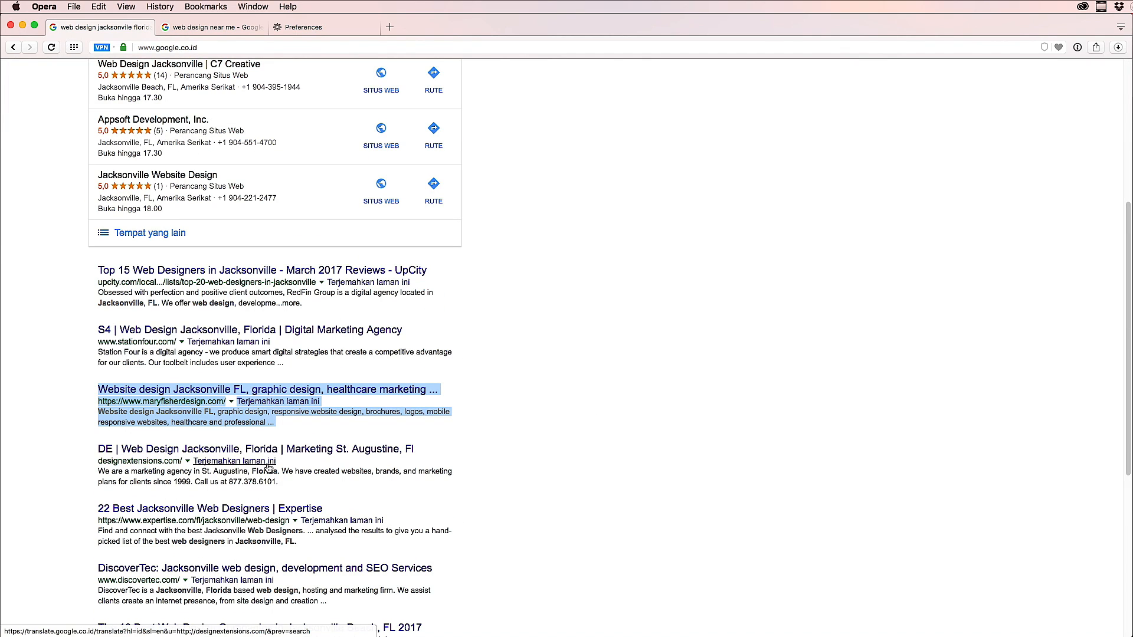
scroll("up", 3)
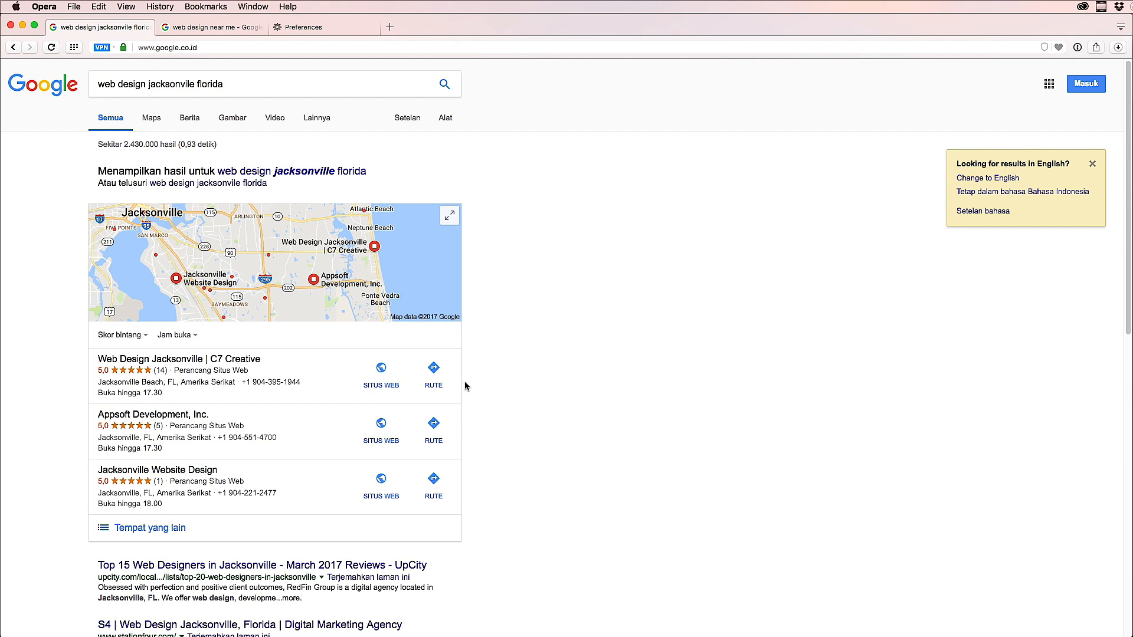
mouse_move(611, 360)
type("my location ip")
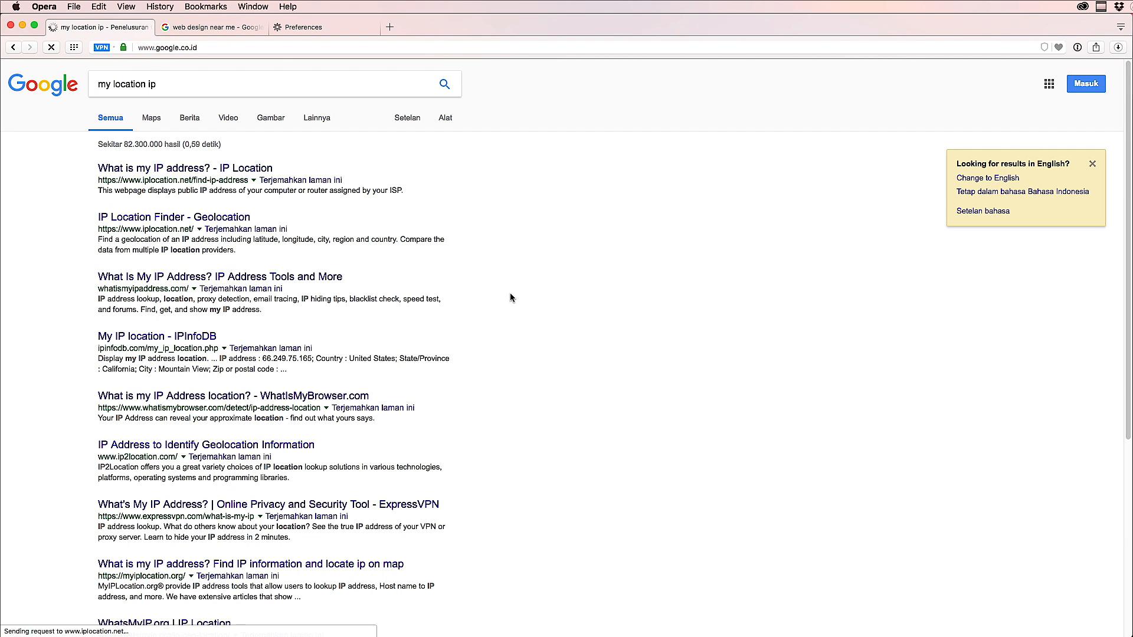
Step: Open iplocation.net to read the IP, then switch the VPN to Germany (Berlin, 81.7.9.18)
left_click(185, 168)
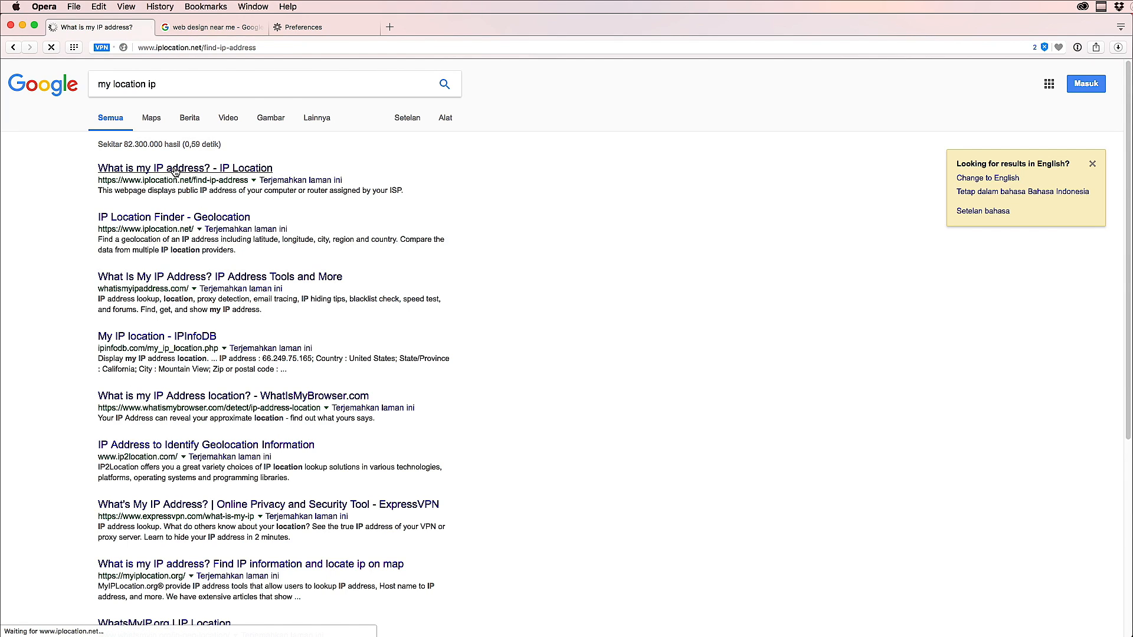
left_click(184, 168)
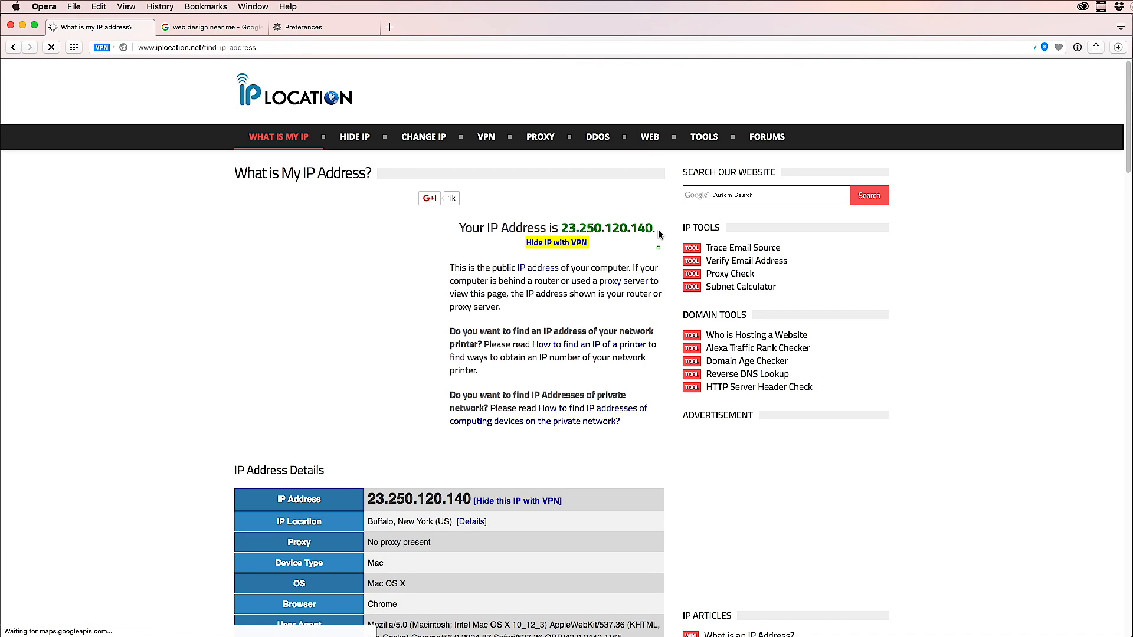
double_click(607, 228)
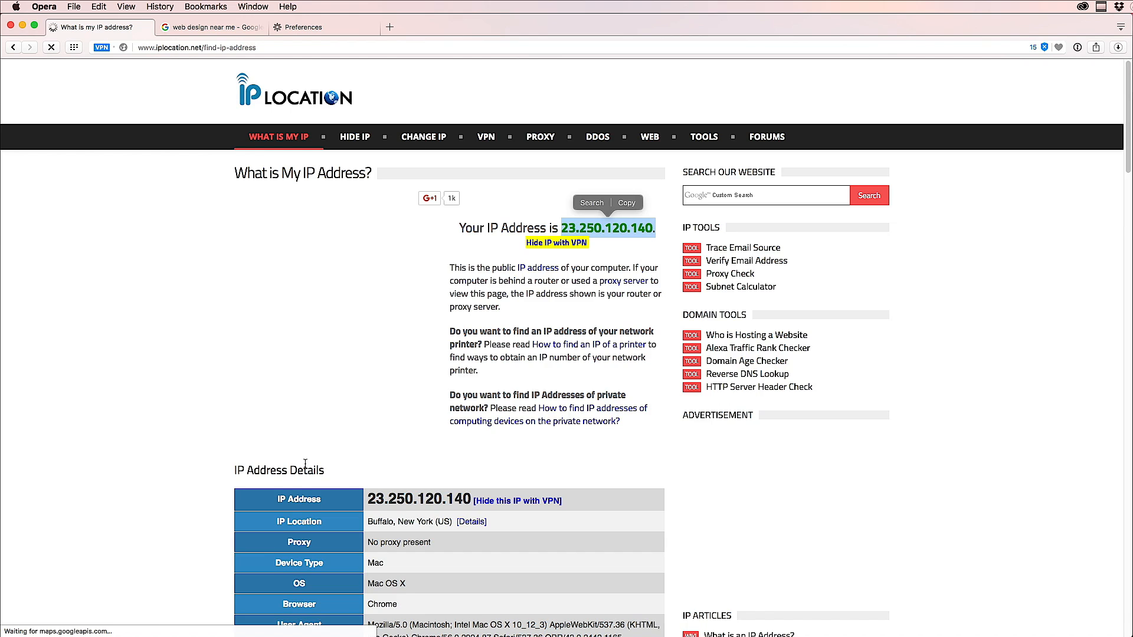
scroll("down", 3)
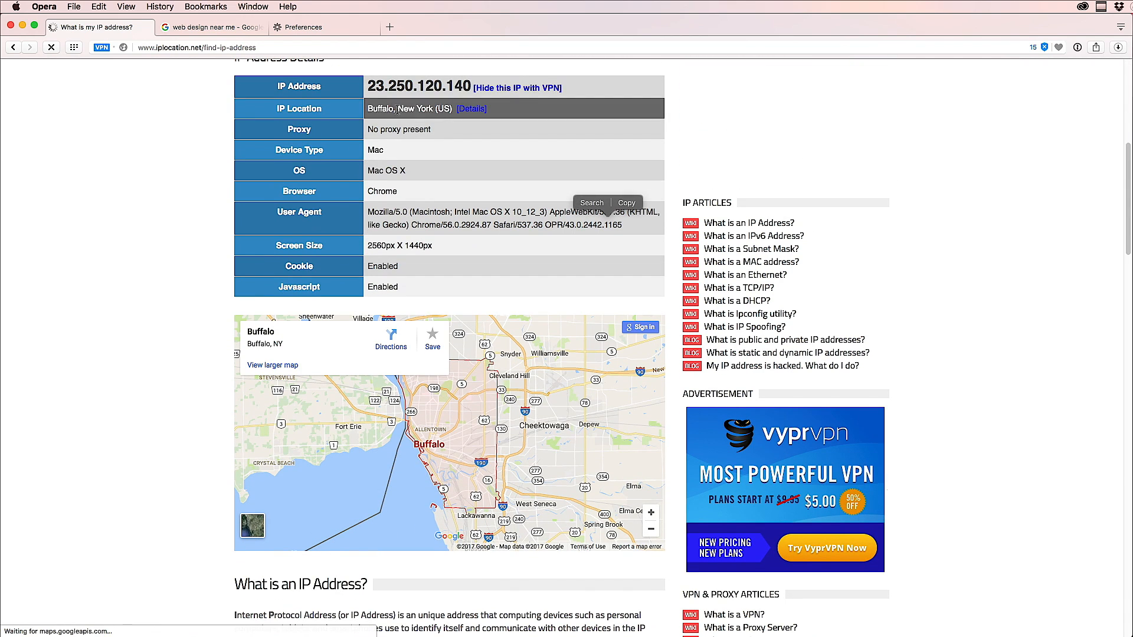
left_click(100, 47)
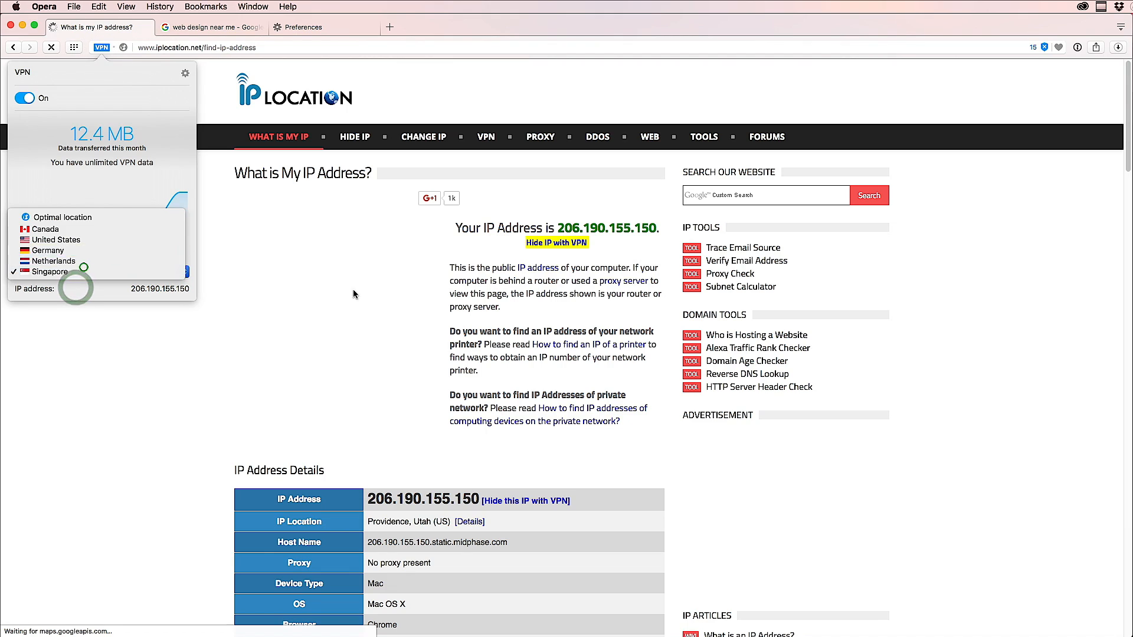
left_click(48, 250)
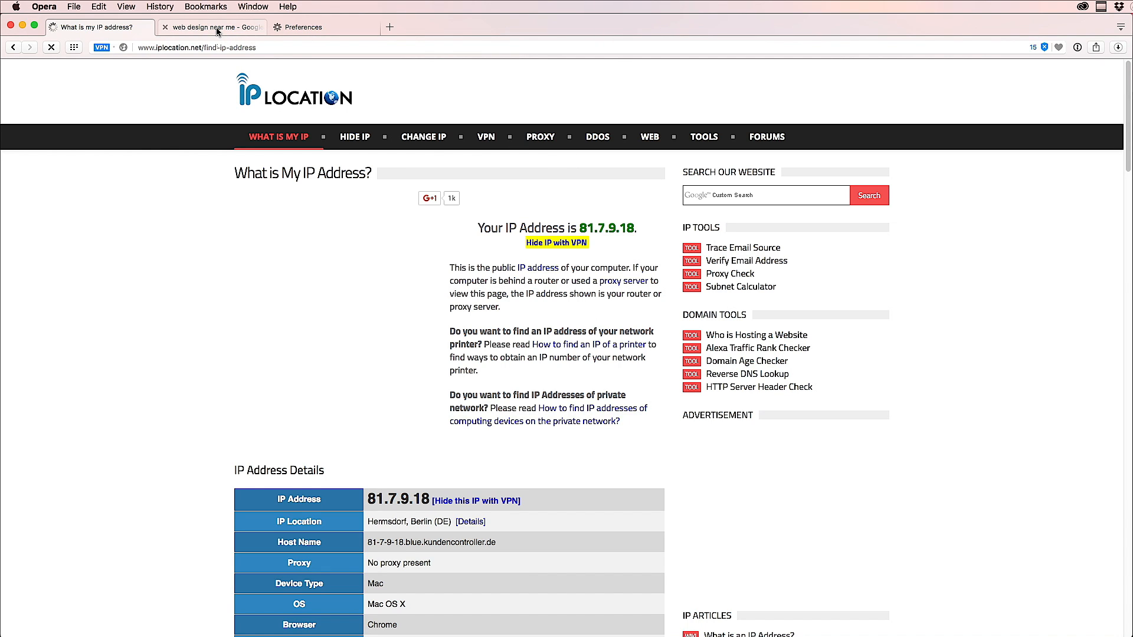
Step: Search google.de for 'book design Jacksonville, Florida' from the 'web design near me' tab
left_click(212, 26)
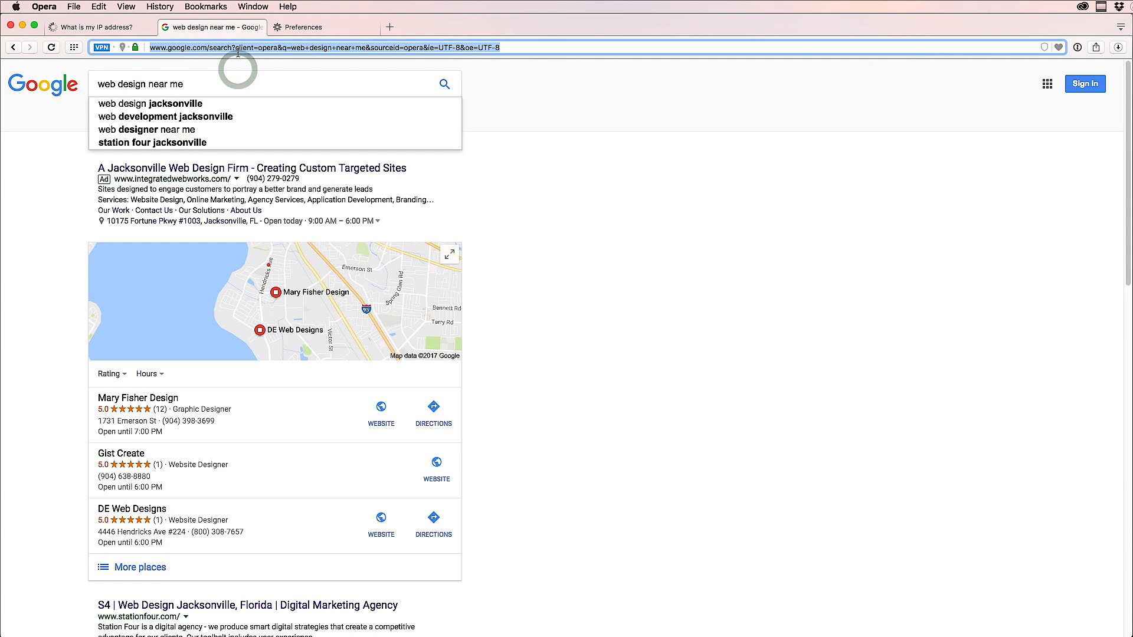
type("de")
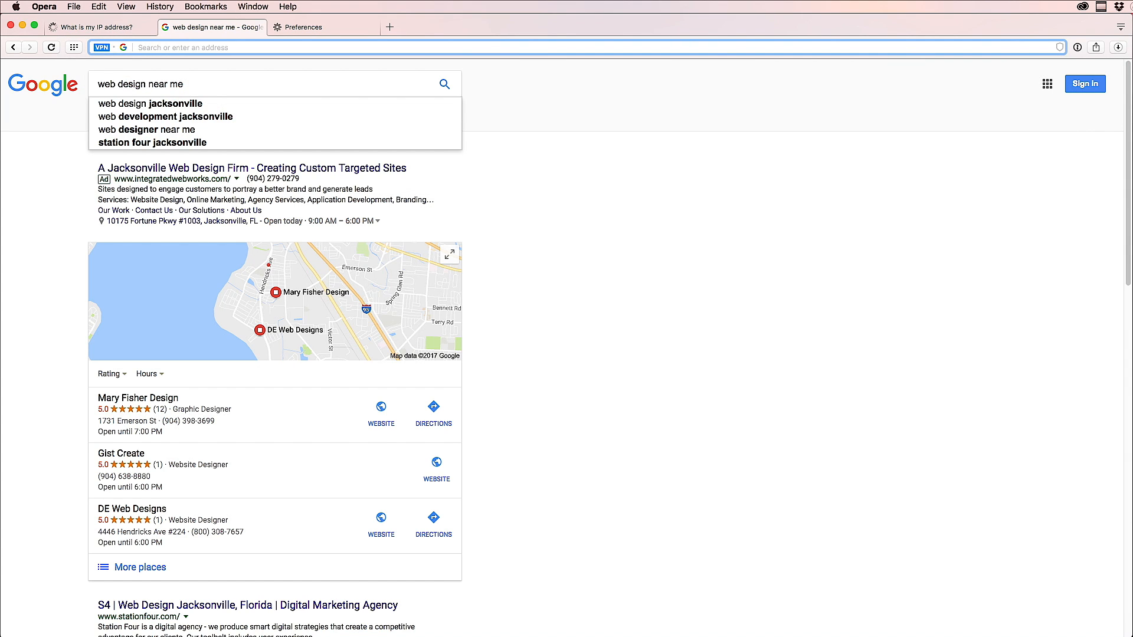
type("book design Jacksonville, Florida")
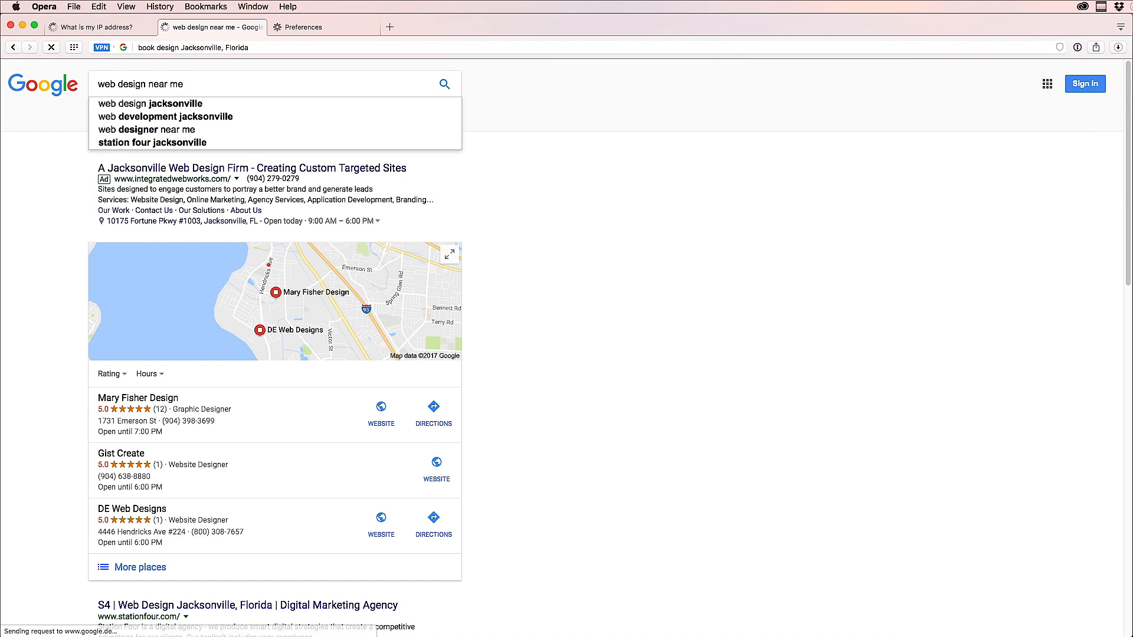
key("Return")
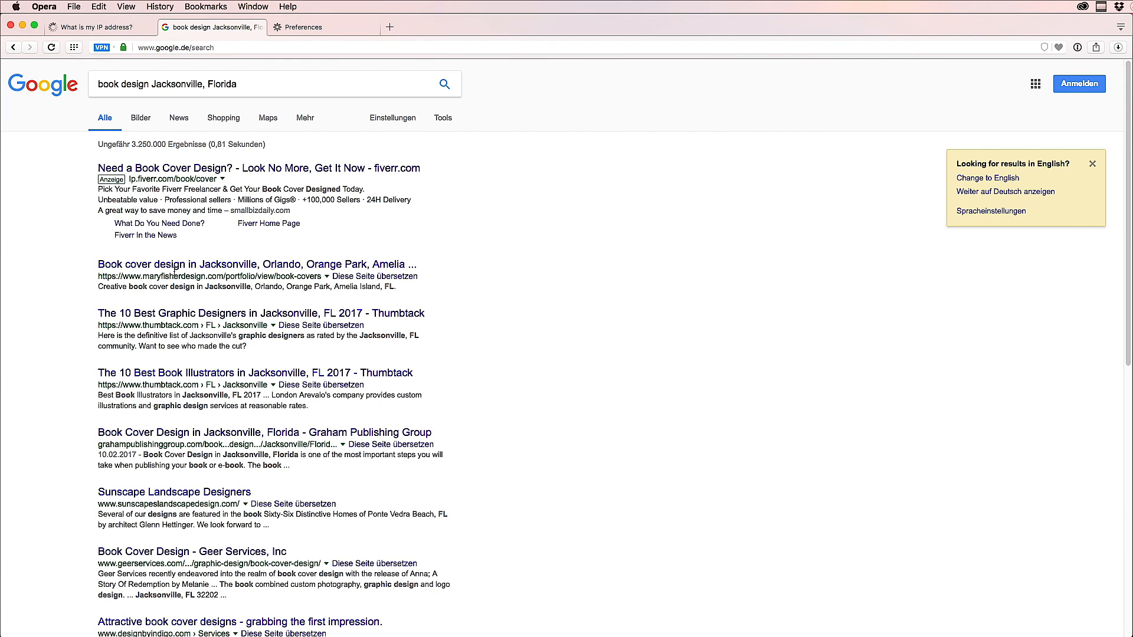
mouse_move(213, 251)
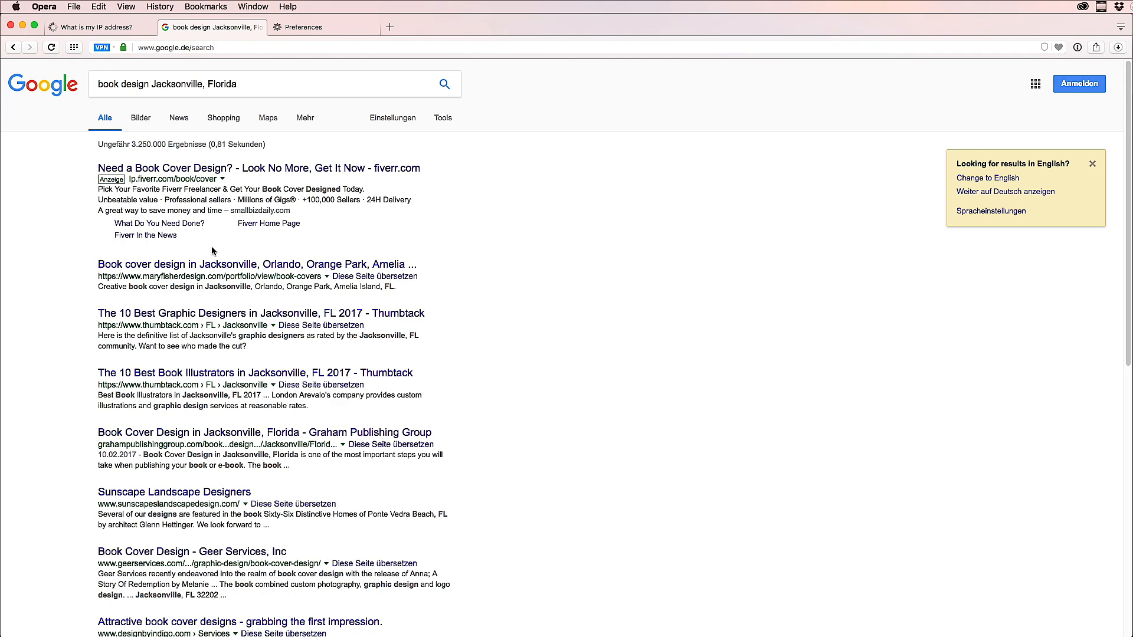
left_click(94, 27)
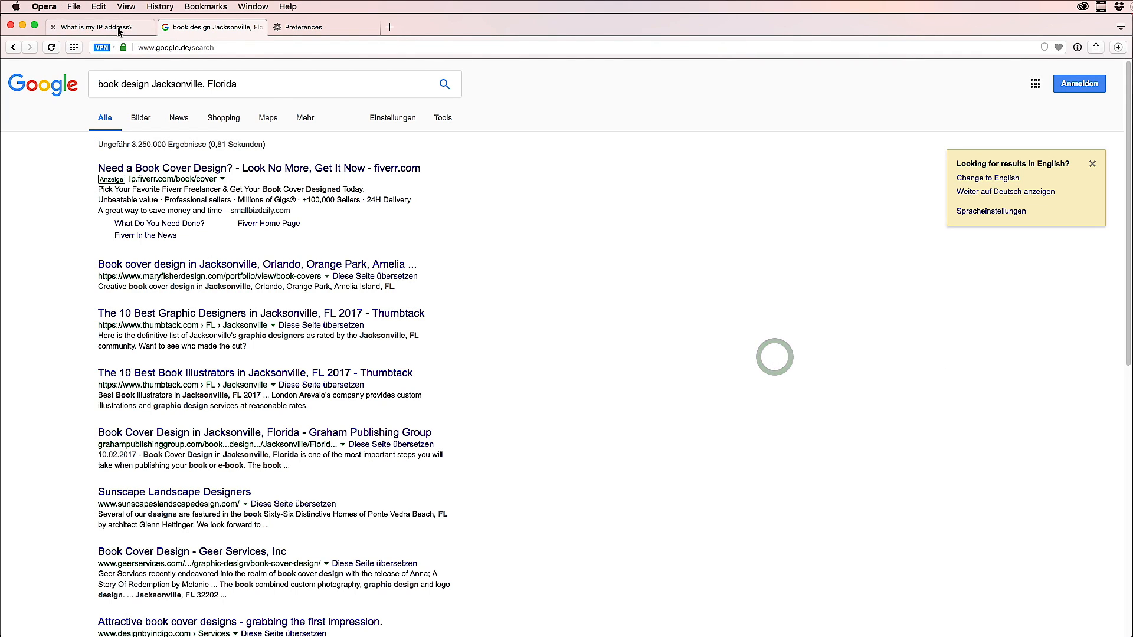
Step: Switch back to the iplocation.net tab showing IP 81.7.9.18 in Berlin, Germany
left_click(97, 27)
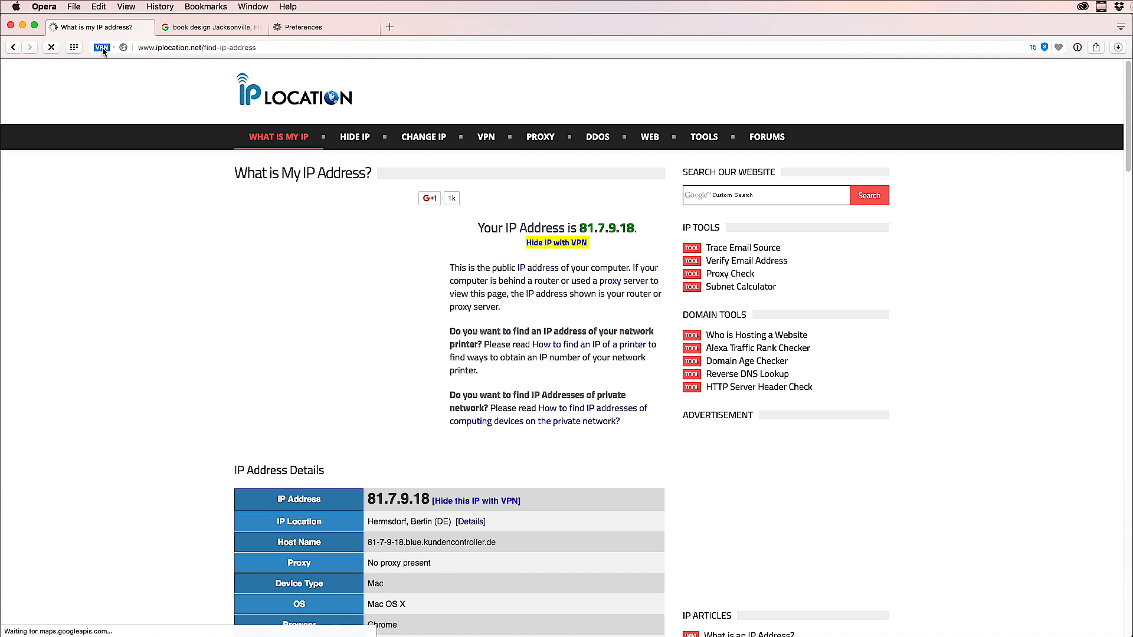
mouse_move(879, 455)
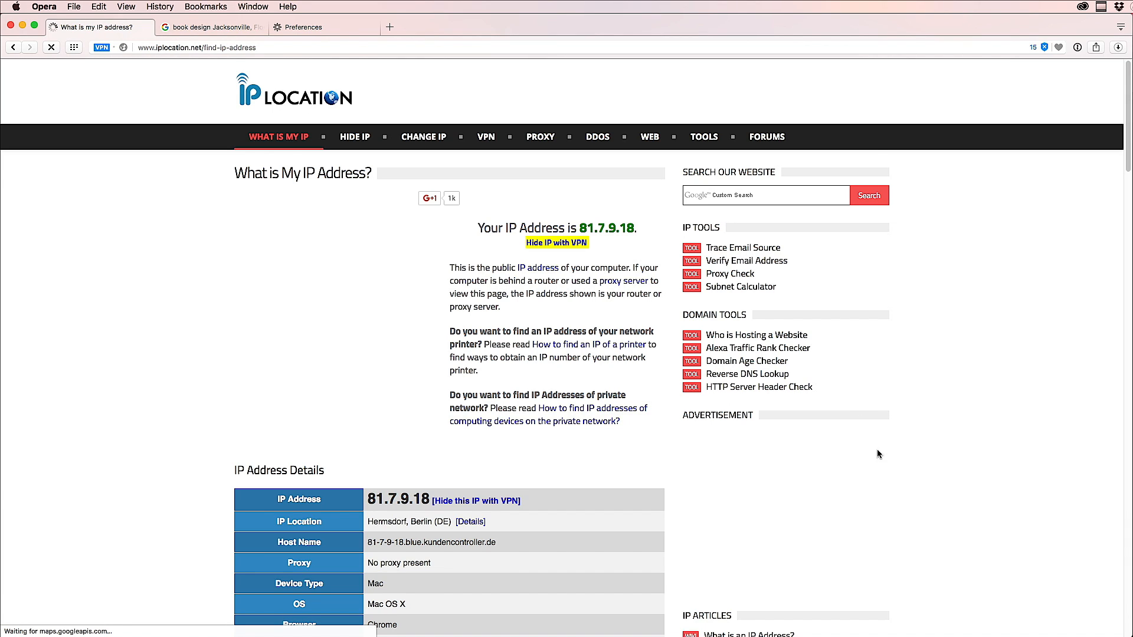